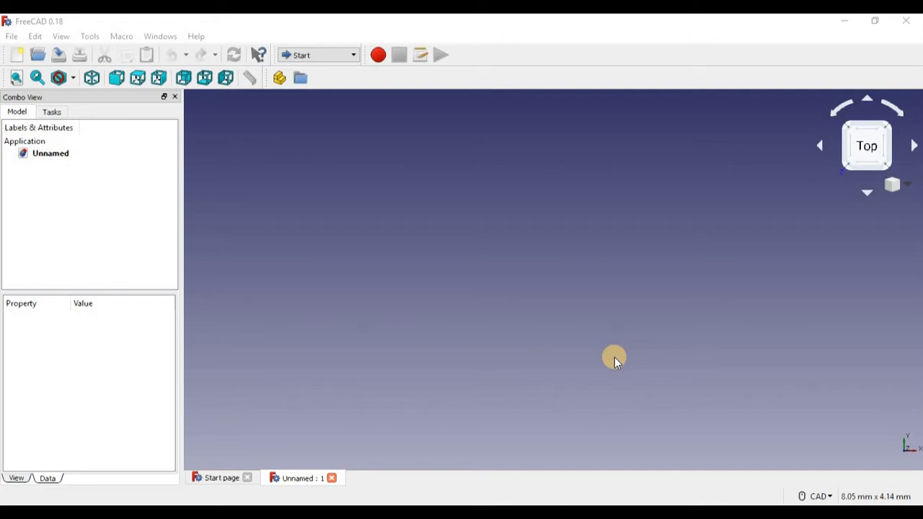
{"action": "mouse_move", "coordinate": [189, 38]}
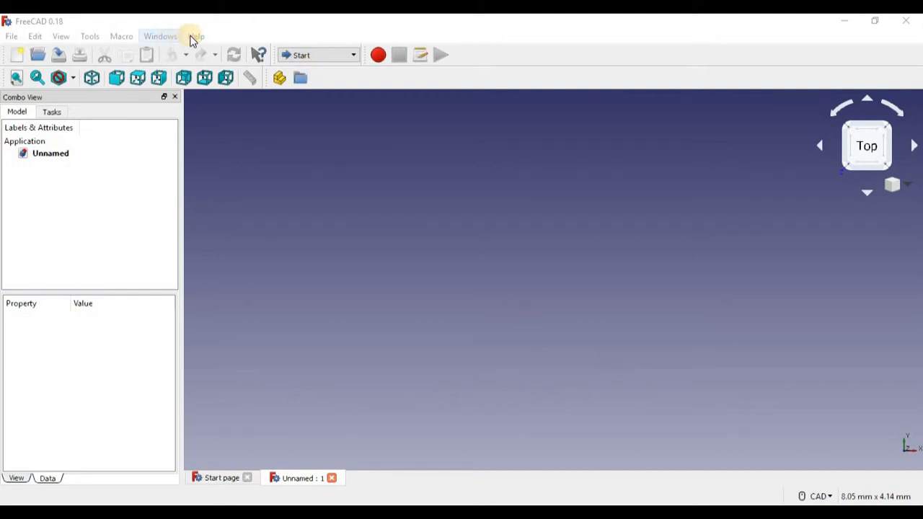
Check the FreeCAD version information from the Help menu.
{"action": "left_click", "coordinate": [195, 37]}
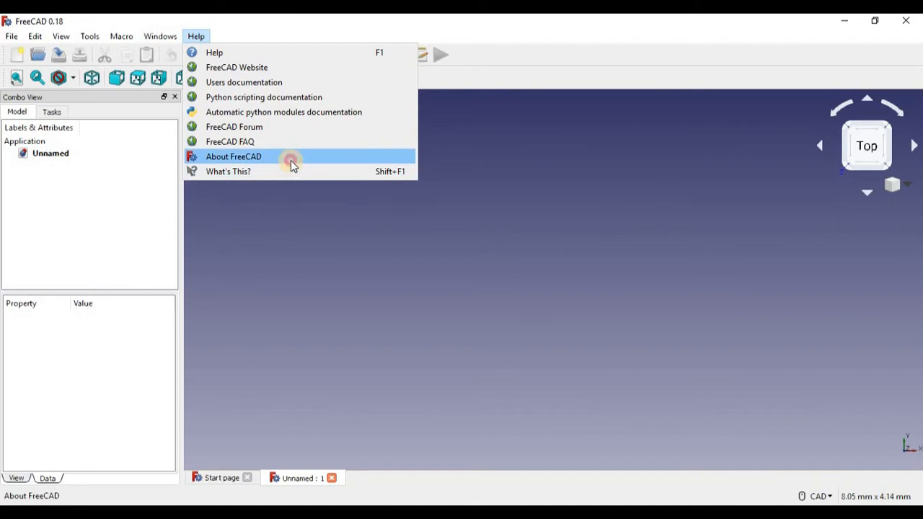
{"action": "left_click", "coordinate": [233, 156]}
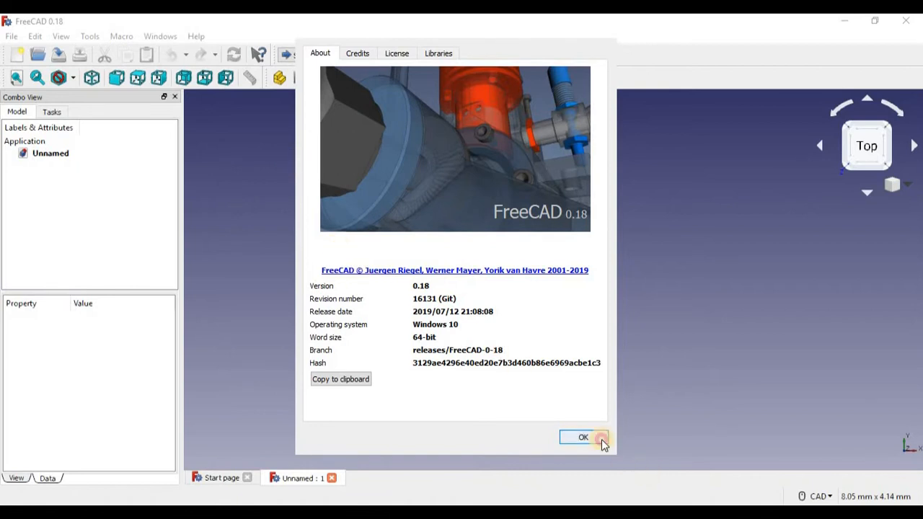
{"action": "left_click", "coordinate": [582, 437]}
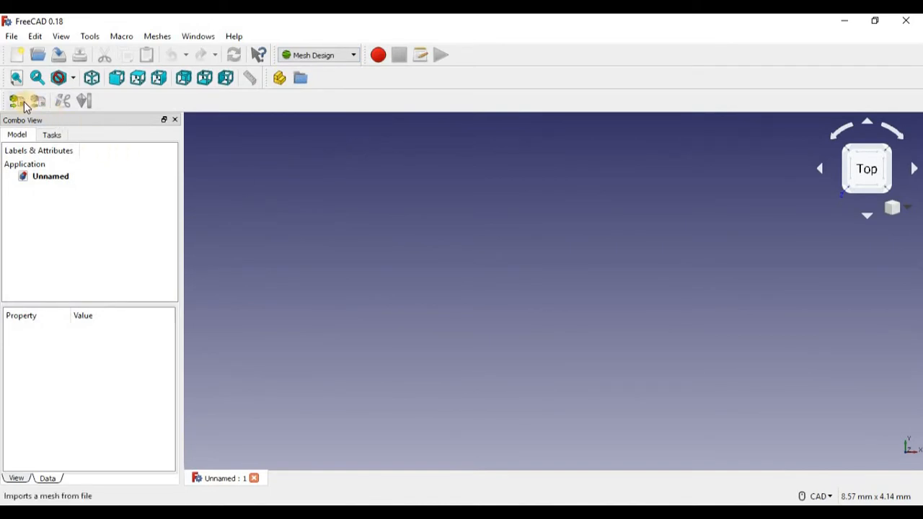
Import the screw mesh from Downloads > mini marble machine > files, viewed from the front.
{"action": "left_click", "coordinate": [17, 100]}
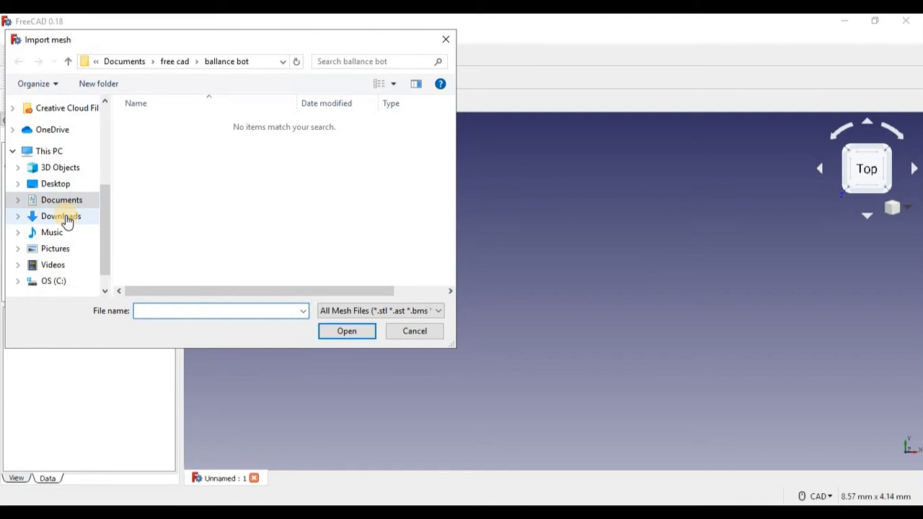
{"action": "left_click", "coordinate": [61, 215]}
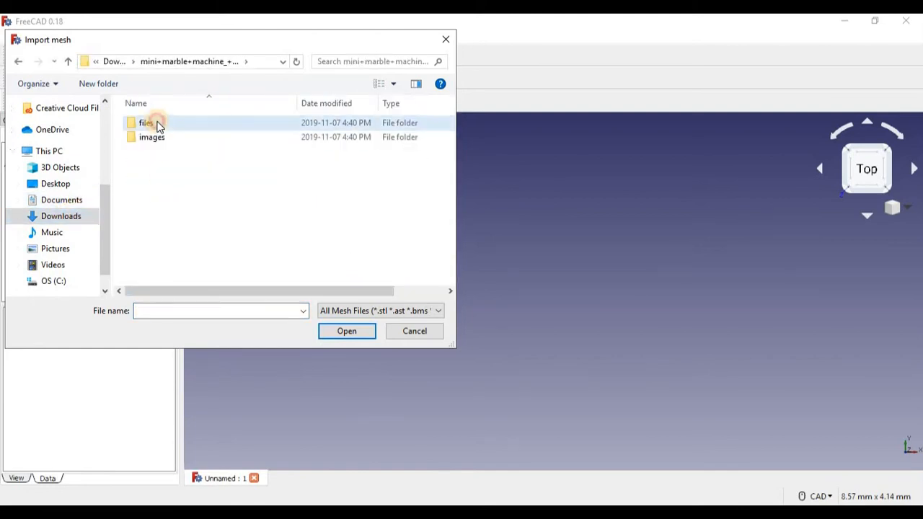
{"action": "double_click", "coordinate": [144, 123]}
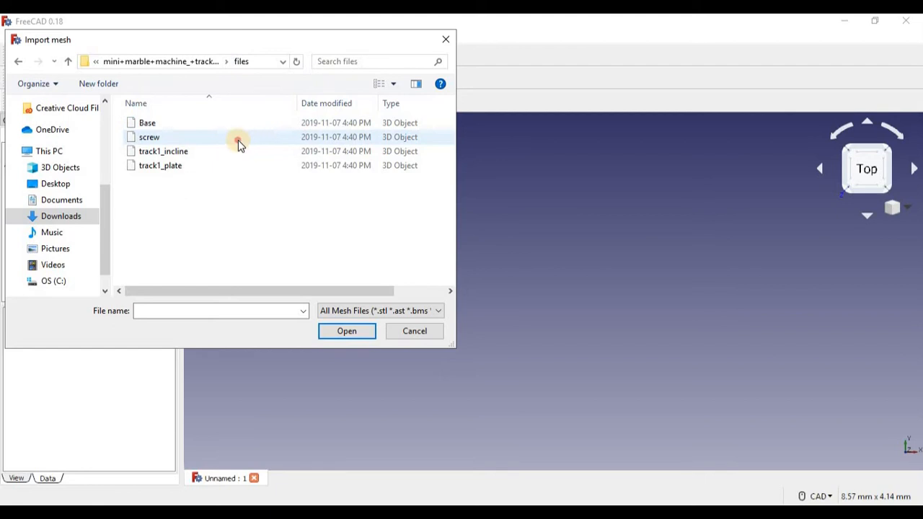
{"action": "double_click", "coordinate": [149, 137]}
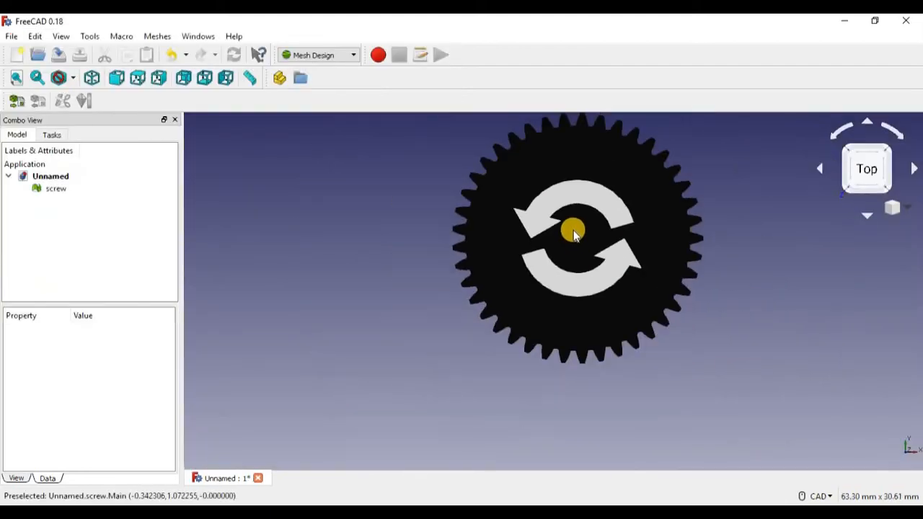
{"action": "left_click", "coordinate": [867, 169]}
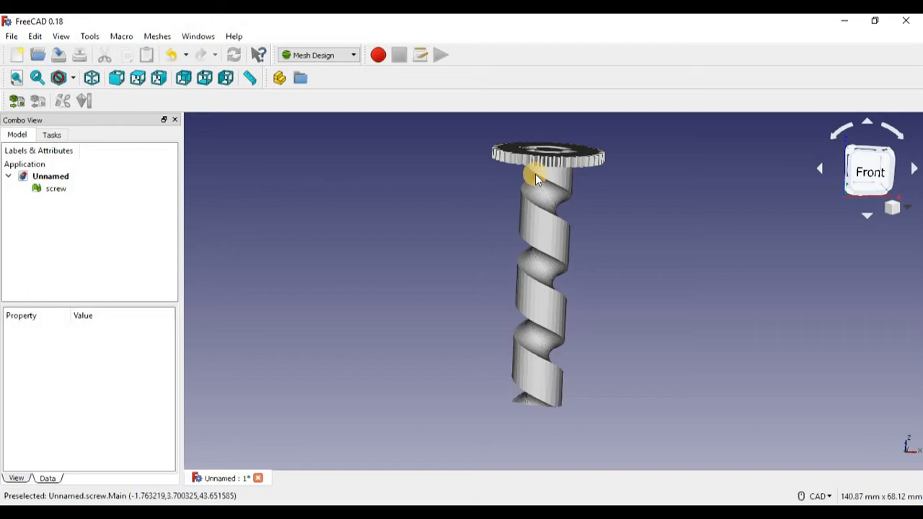
{"action": "mouse_move", "coordinate": [339, 184]}
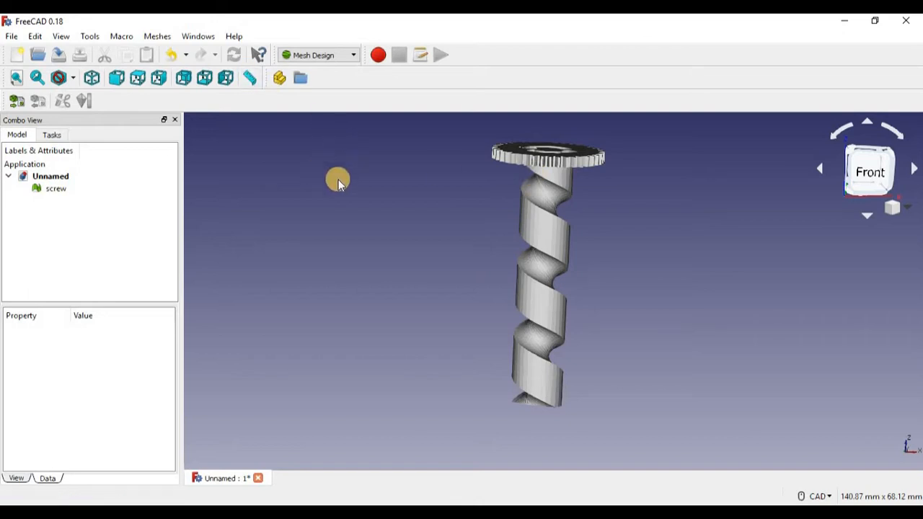
{"action": "left_click", "coordinate": [54, 190]}
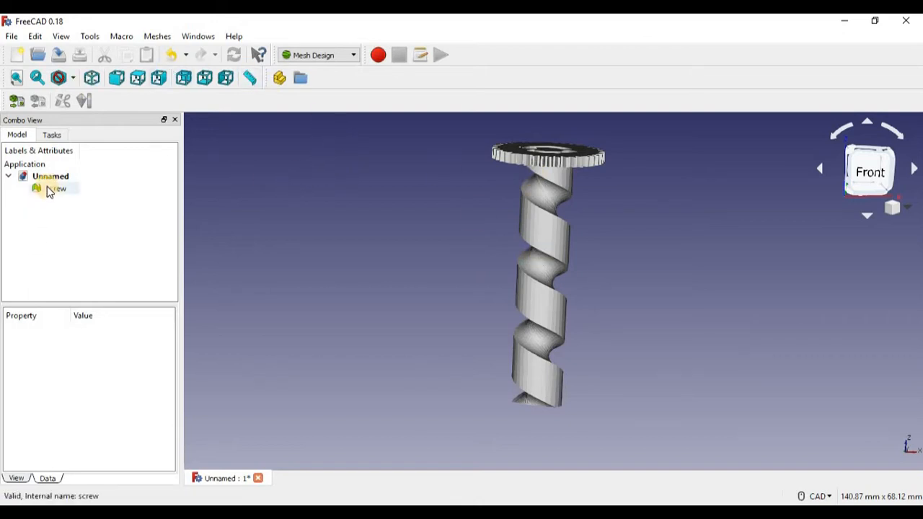
{"action": "left_click", "coordinate": [52, 188]}
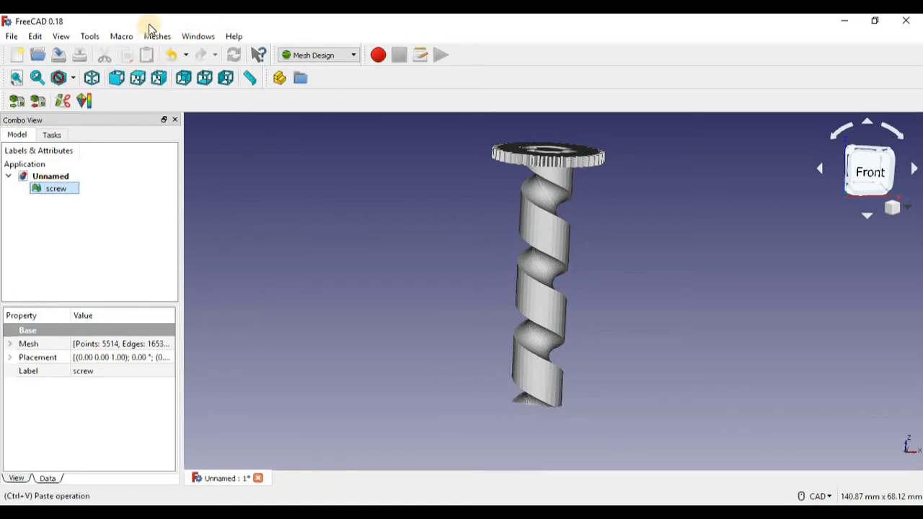
{"action": "left_click", "coordinate": [198, 36]}
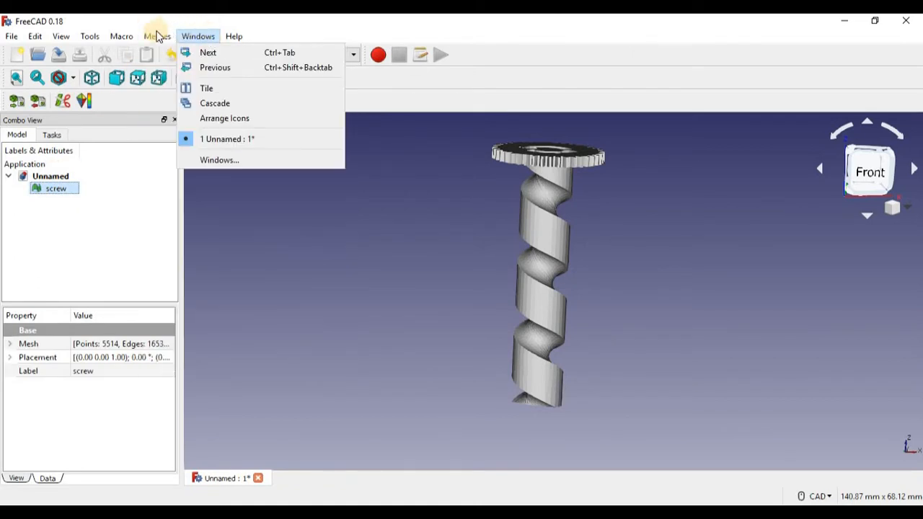
{"action": "left_click", "coordinate": [157, 36]}
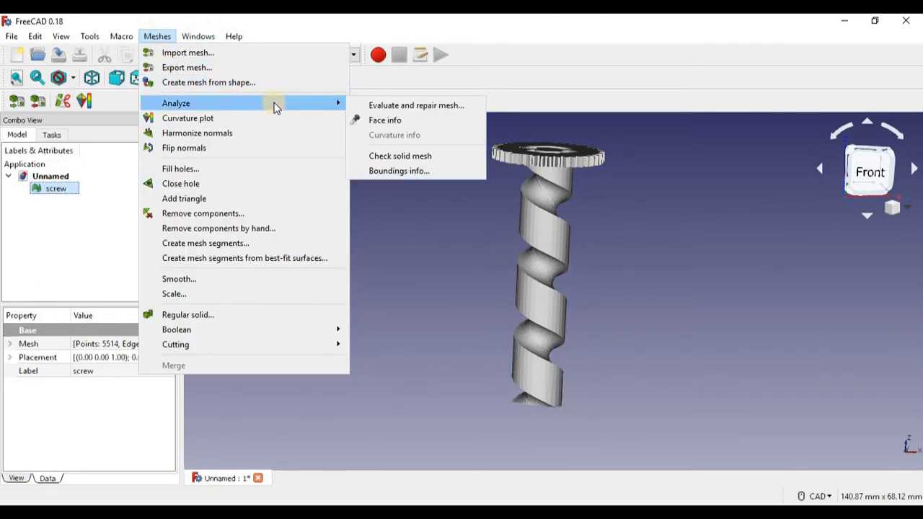
{"action": "mouse_move", "coordinate": [415, 156]}
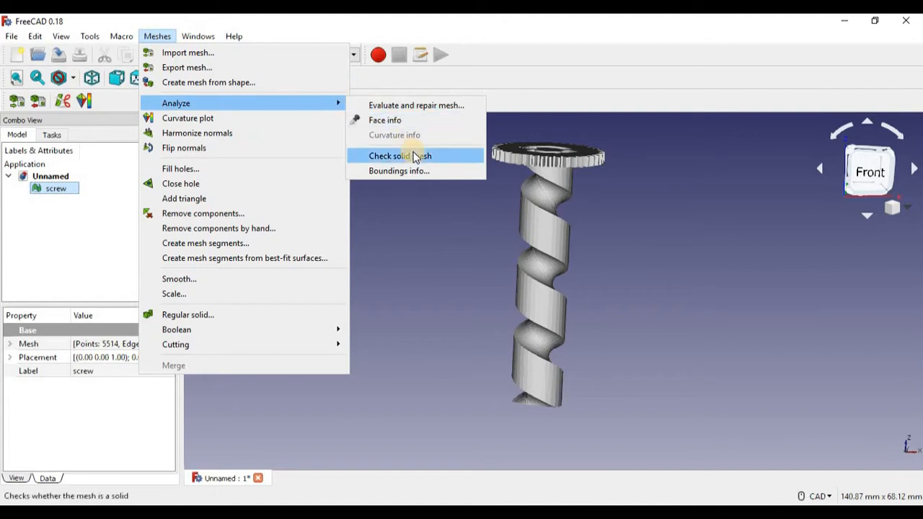
{"action": "left_click", "coordinate": [399, 156]}
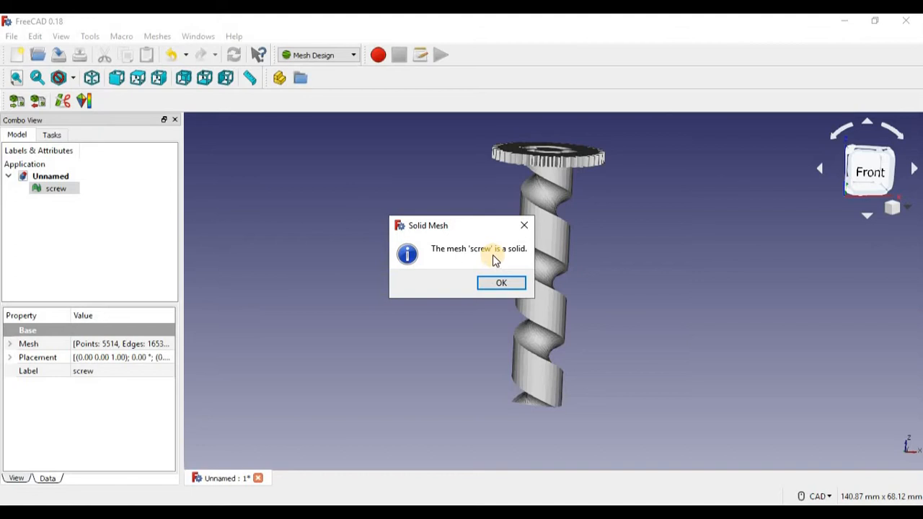
{"action": "left_click", "coordinate": [501, 283]}
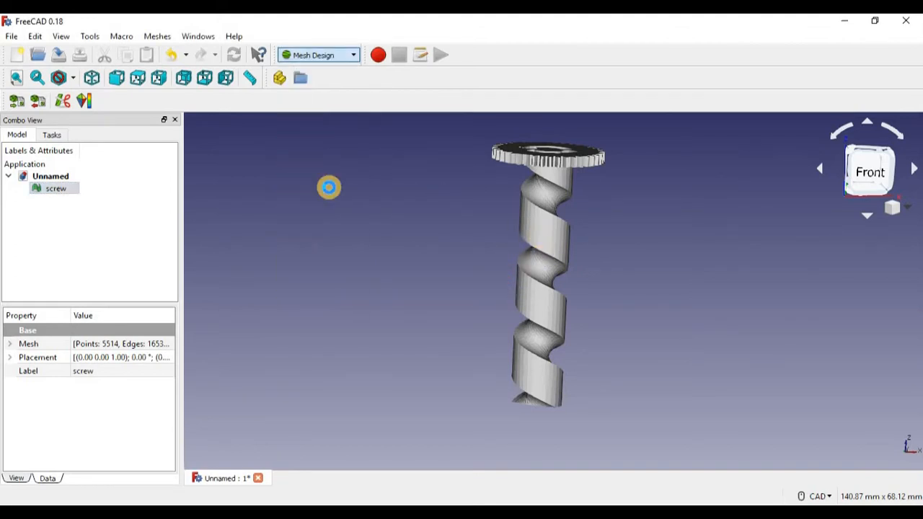
In the Part workbench, create shape screw001 from the screw mesh with 0.10 sewing tolerance.
{"action": "left_click", "coordinate": [317, 55]}
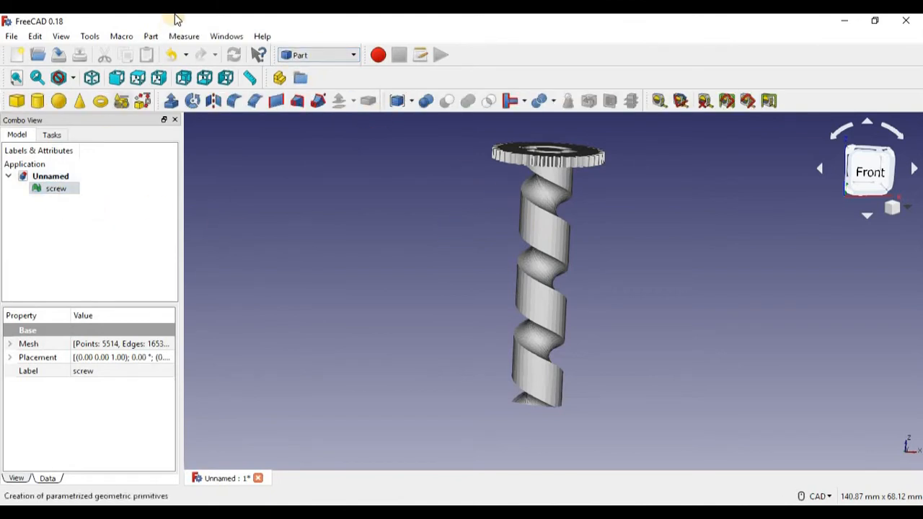
{"action": "left_click", "coordinate": [149, 36]}
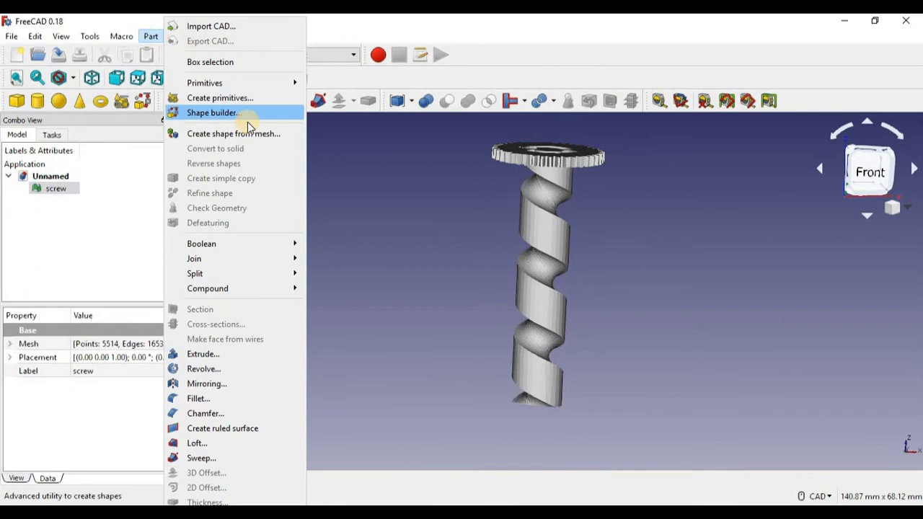
{"action": "mouse_move", "coordinate": [238, 133]}
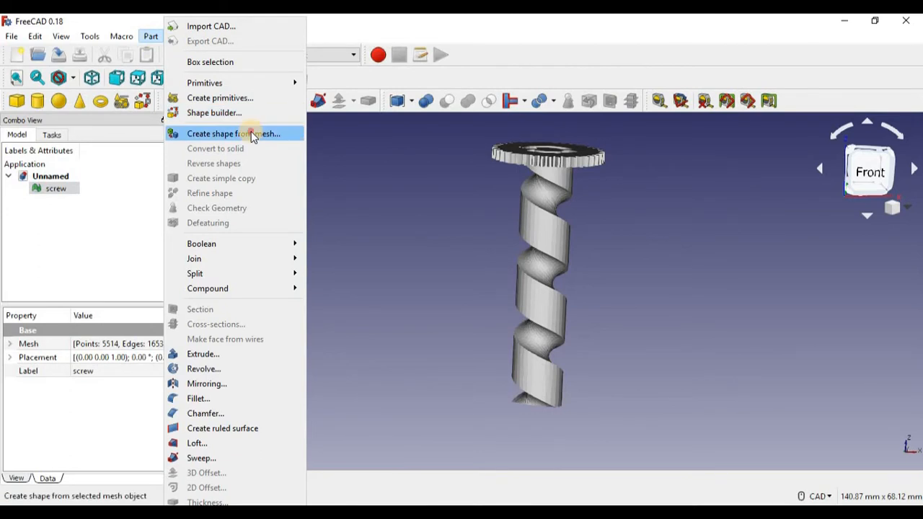
{"action": "left_click", "coordinate": [233, 133]}
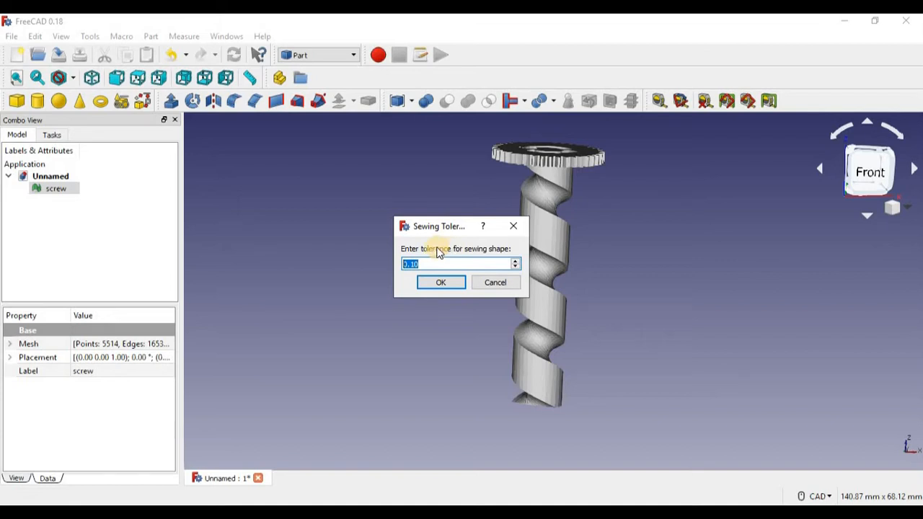
{"action": "left_click", "coordinate": [441, 282]}
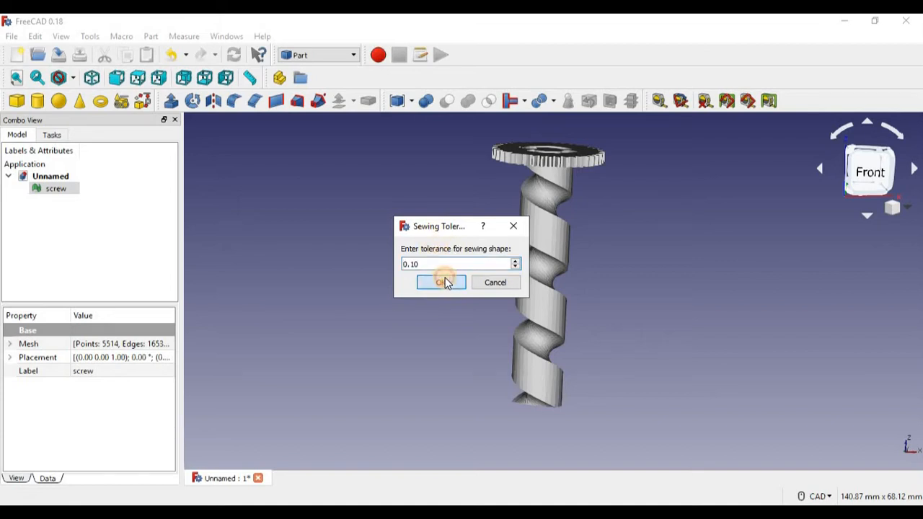
{"action": "left_click", "coordinate": [440, 282]}
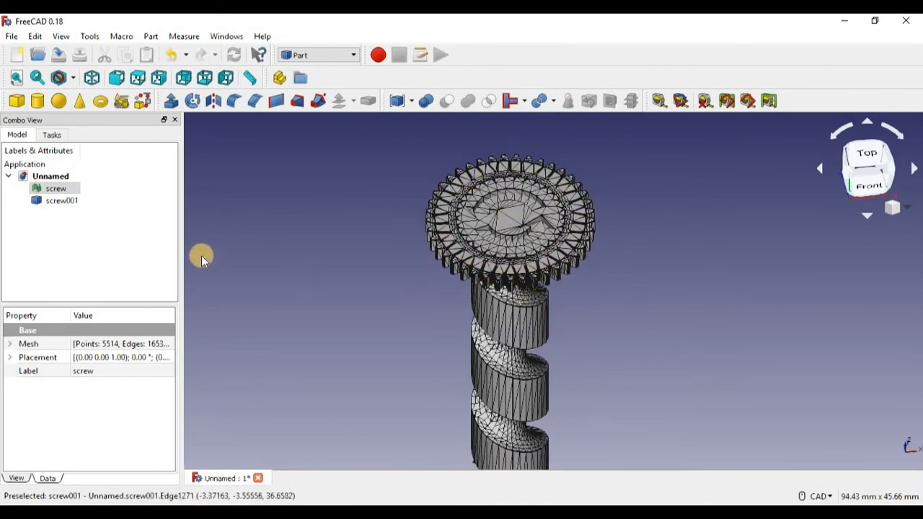
Hide the original screw mesh, then reselect the screw001 shape.
{"action": "left_click", "coordinate": [61, 201]}
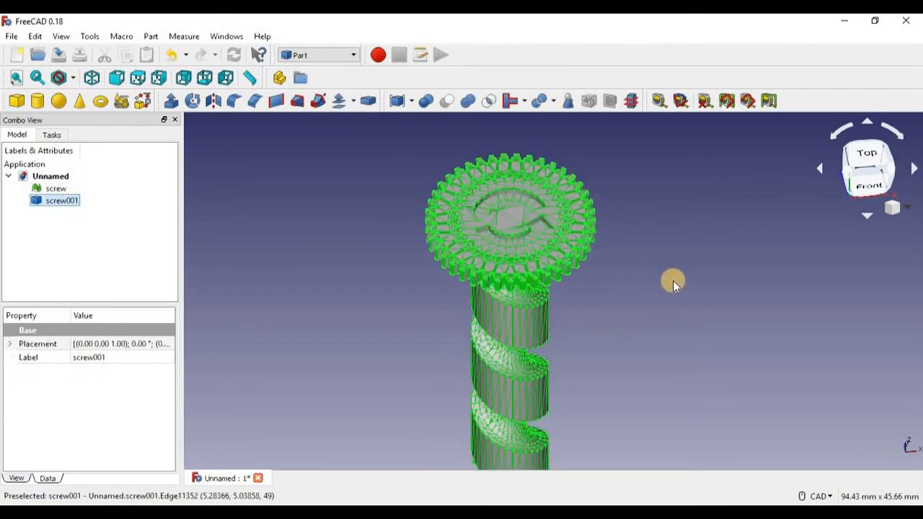
{"action": "left_click", "coordinate": [49, 188]}
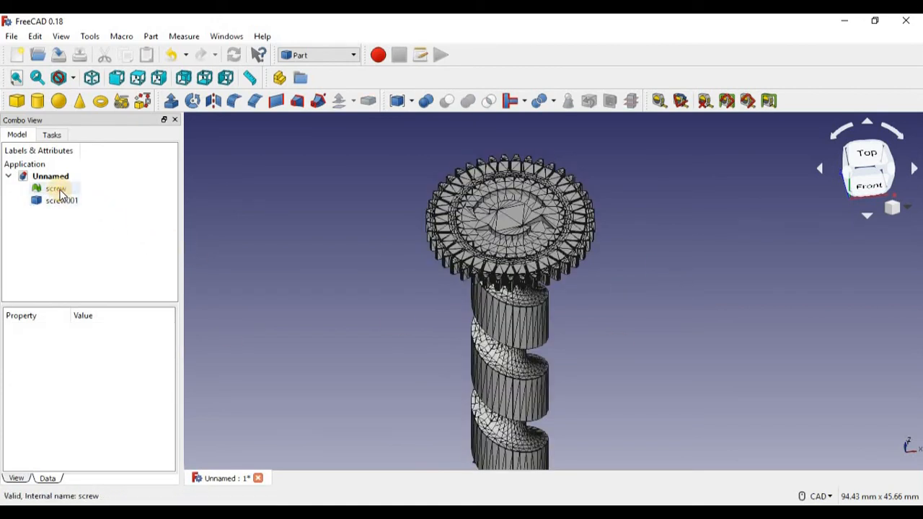
{"action": "left_click", "coordinate": [52, 188]}
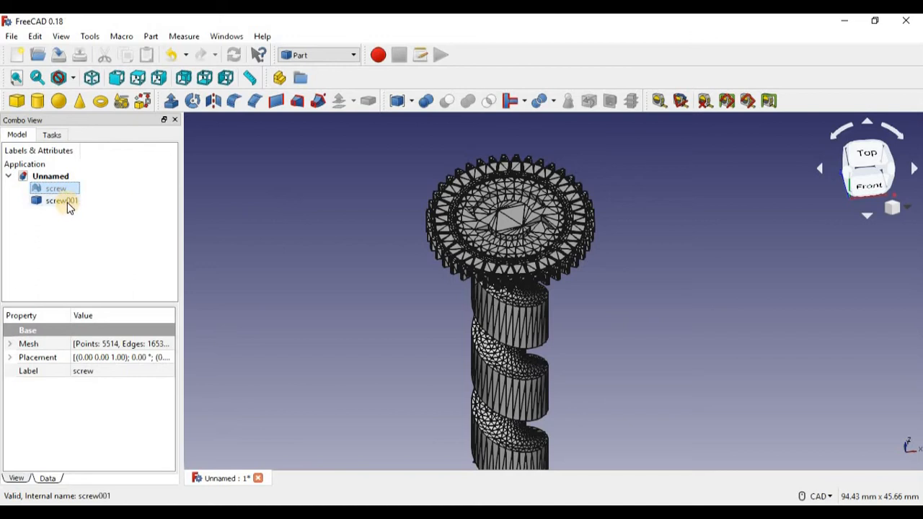
{"action": "left_click", "coordinate": [61, 200]}
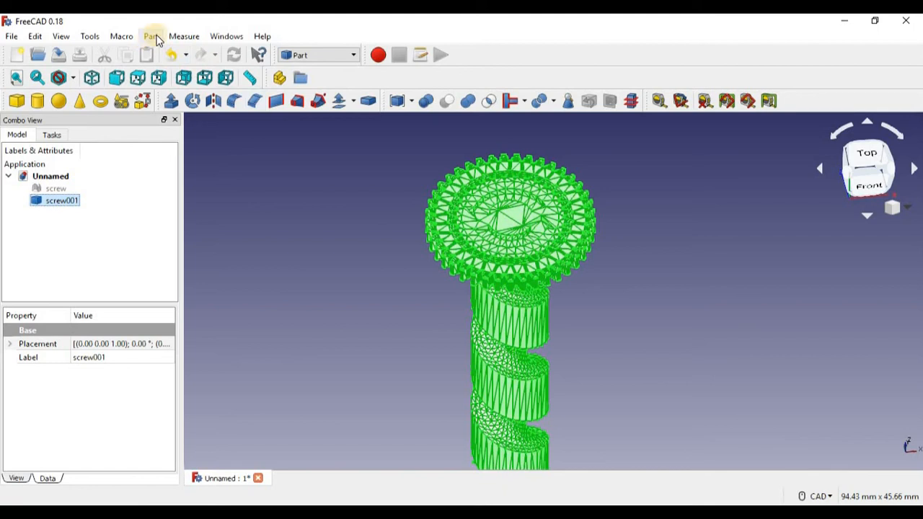
Refine screw001 into screw002 and orbit the view to inspect the screw tip.
{"action": "left_click", "coordinate": [151, 35]}
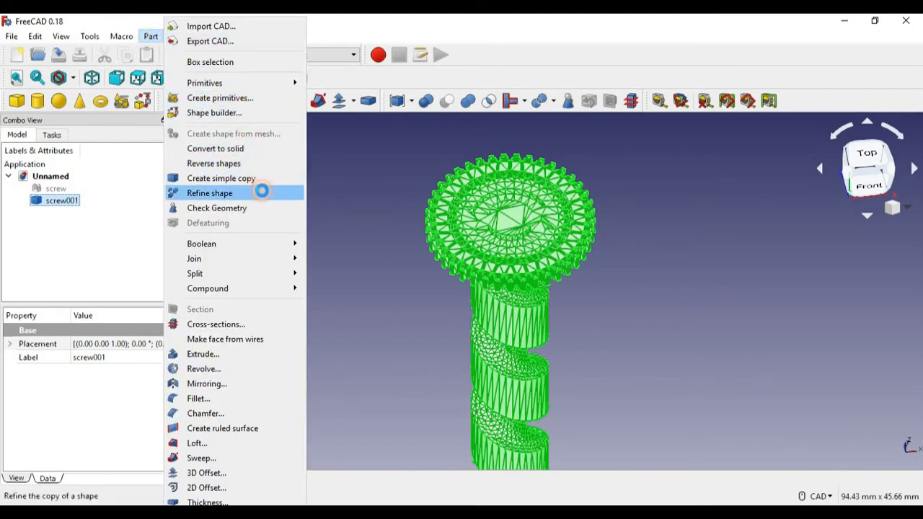
{"action": "left_click", "coordinate": [209, 193]}
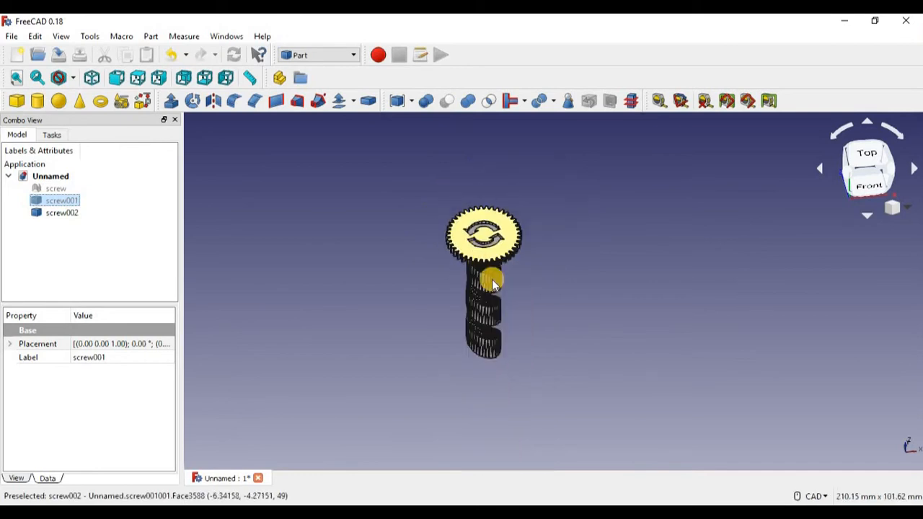
{"action": "left_click_drag", "start_coordinate": [490, 281], "coordinate": [497, 310]}
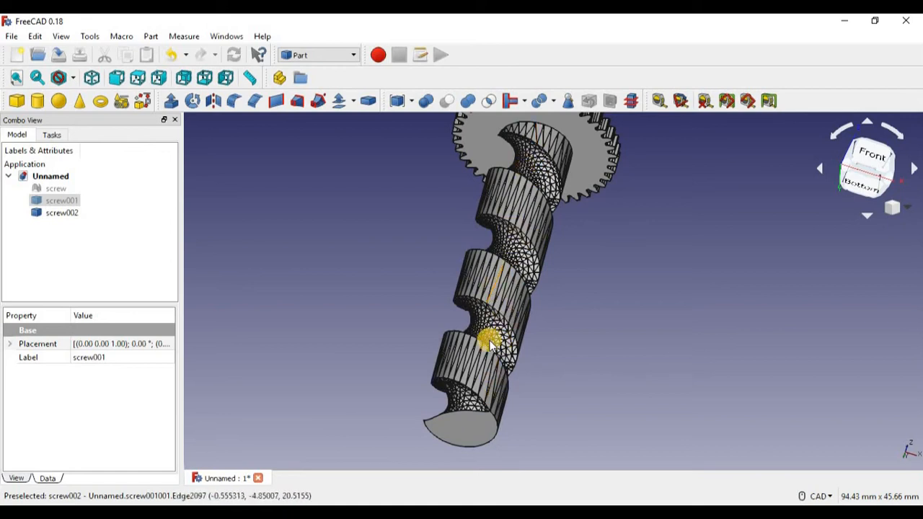
{"action": "mouse_move", "coordinate": [501, 292]}
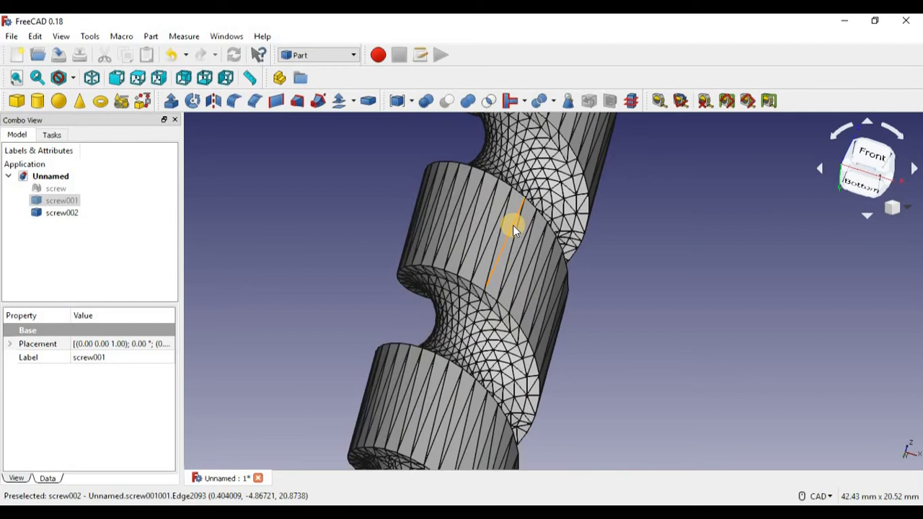
{"action": "scroll", "scroll_direction": "down", "scroll_amount": 3}
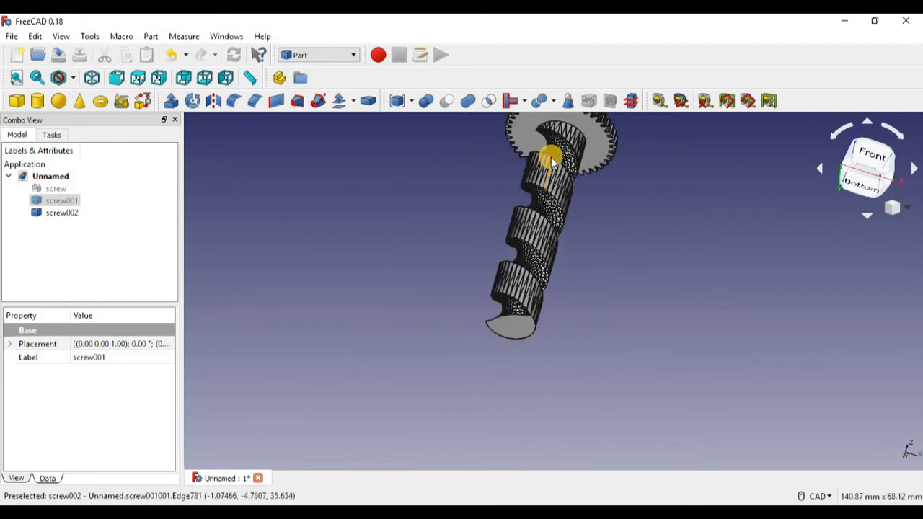
{"action": "left_click_drag", "start_coordinate": [551, 162], "coordinate": [364, 314]}
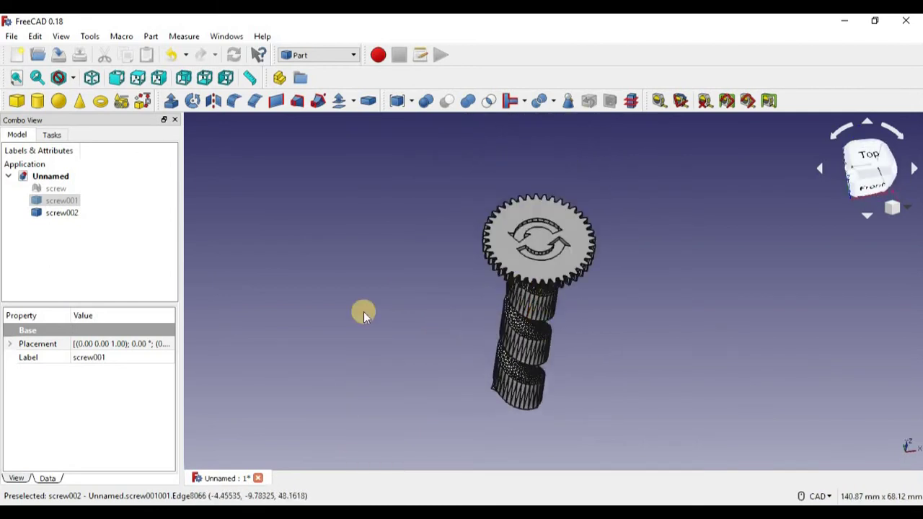
{"action": "mouse_move", "coordinate": [513, 363]}
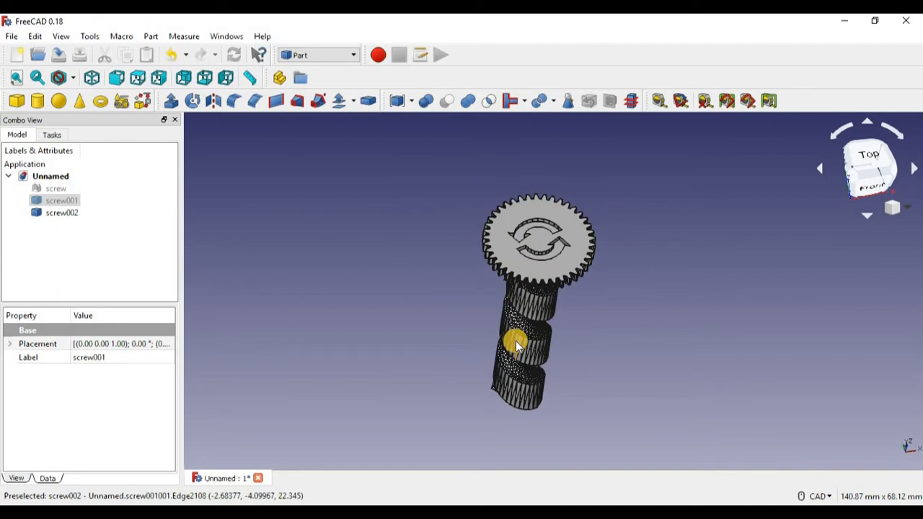
{"action": "mouse_move", "coordinate": [539, 260]}
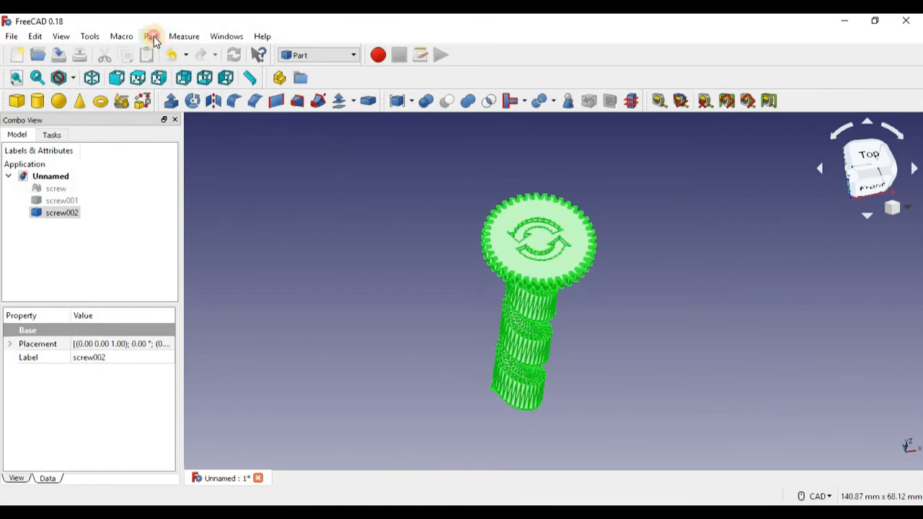
Convert screw002 into a solid and select the new screw002 (Solid).
{"action": "left_click", "coordinate": [151, 36]}
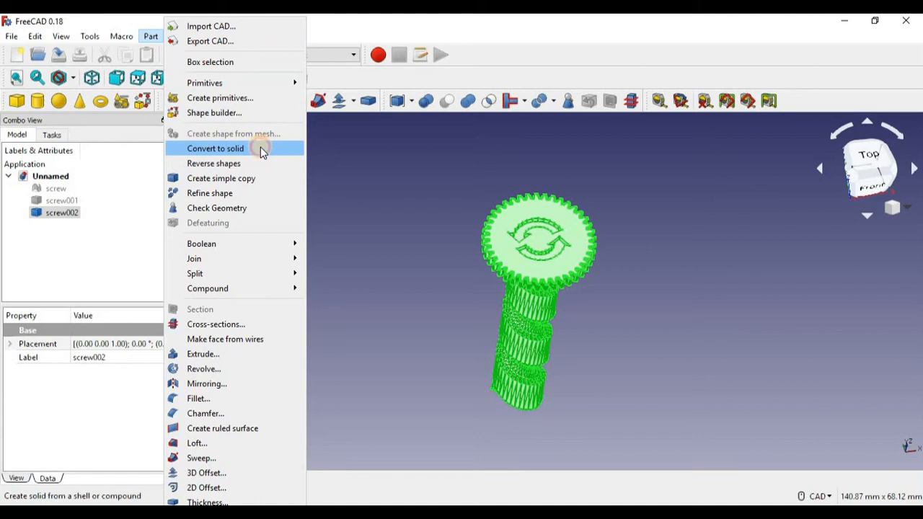
{"action": "left_click", "coordinate": [214, 148]}
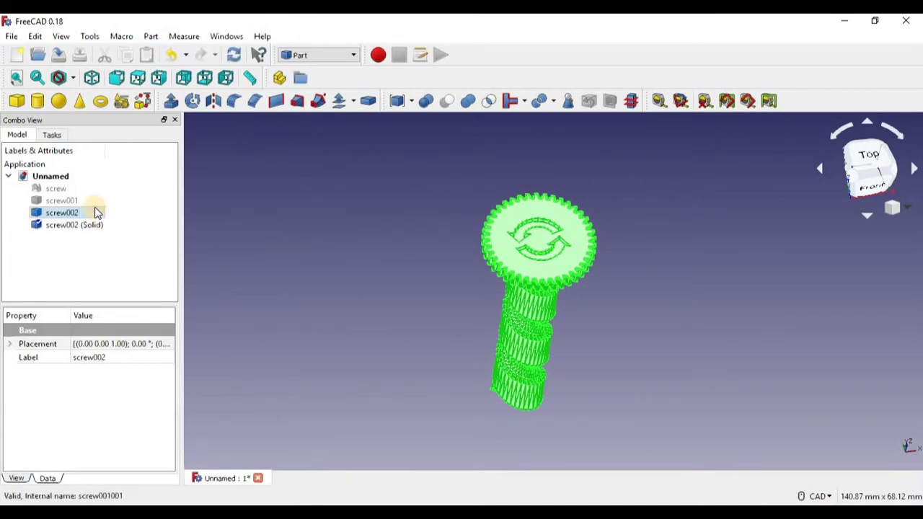
{"action": "left_click", "coordinate": [74, 224]}
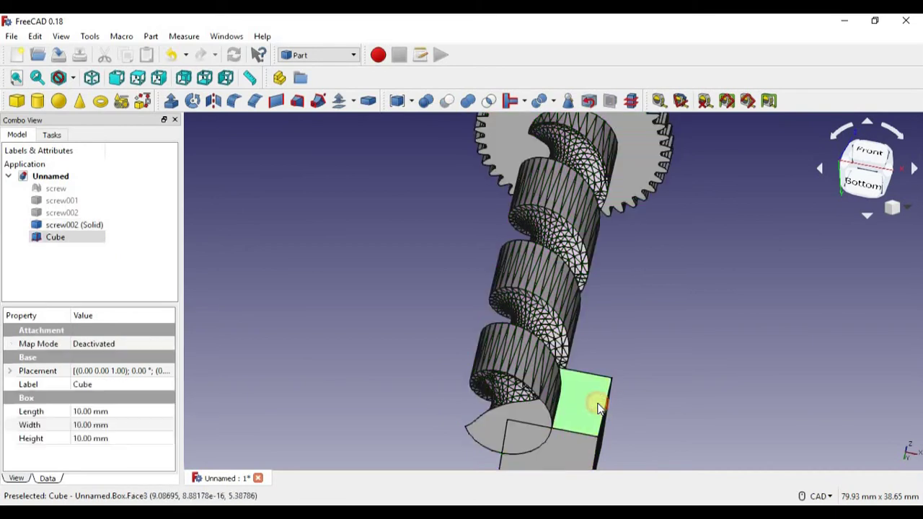
Boolean-cut the Cube from screw002 (Solid), flattening the screw tip.
{"action": "left_click", "coordinate": [74, 224]}
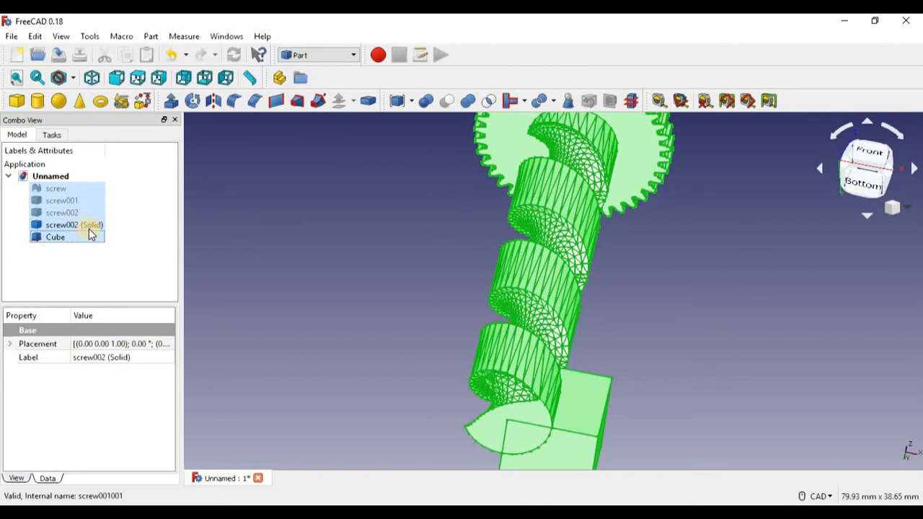
{"action": "left_click", "coordinate": [55, 236]}
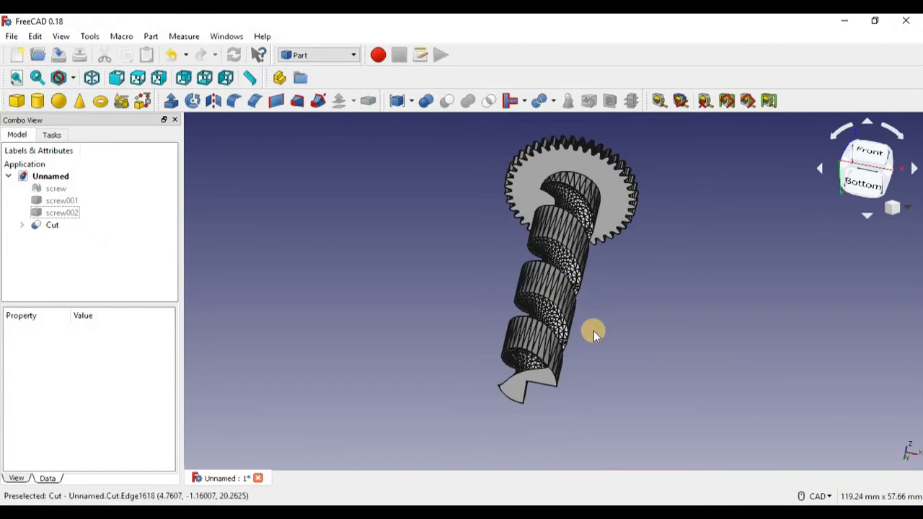
{"action": "left_click_drag", "start_coordinate": [592, 331], "coordinate": [450, 371]}
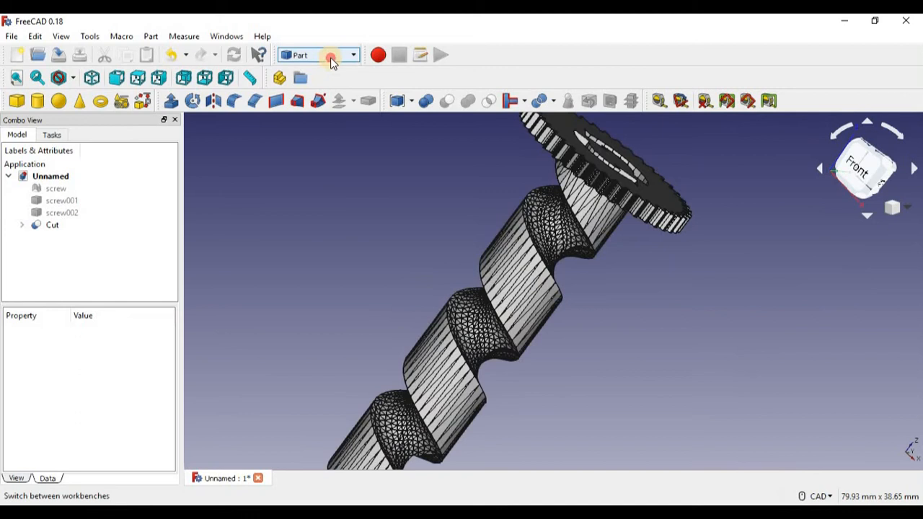
Switch to the Draft workbench and run a first face extrusion with Trimex.
{"action": "left_click", "coordinate": [352, 55]}
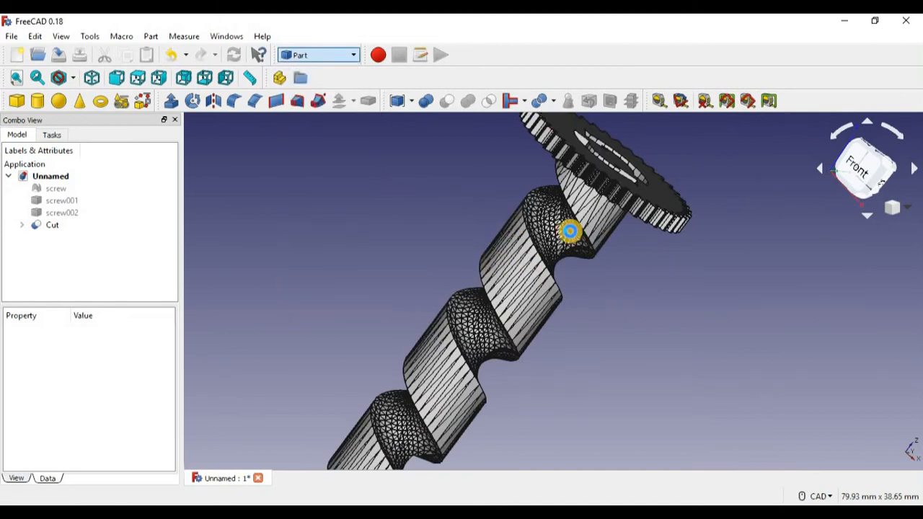
{"action": "left_click", "coordinate": [318, 54]}
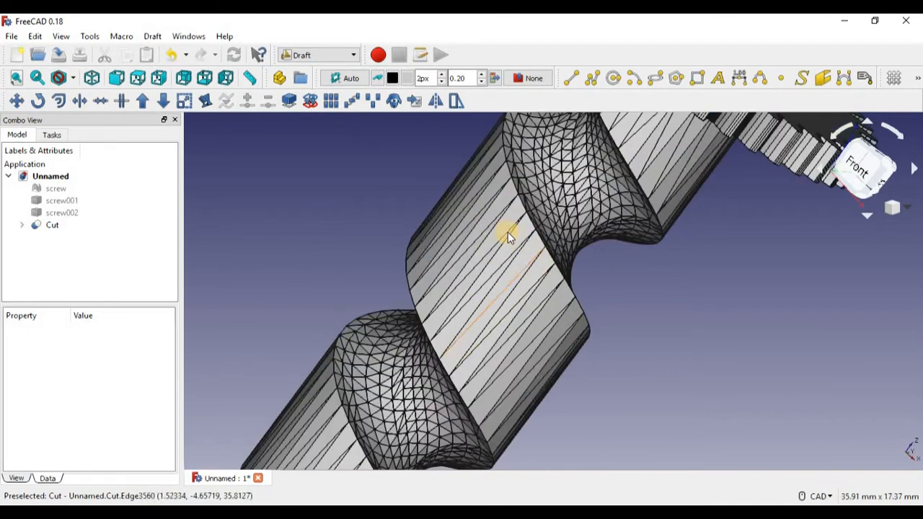
{"action": "mouse_move", "coordinate": [496, 186]}
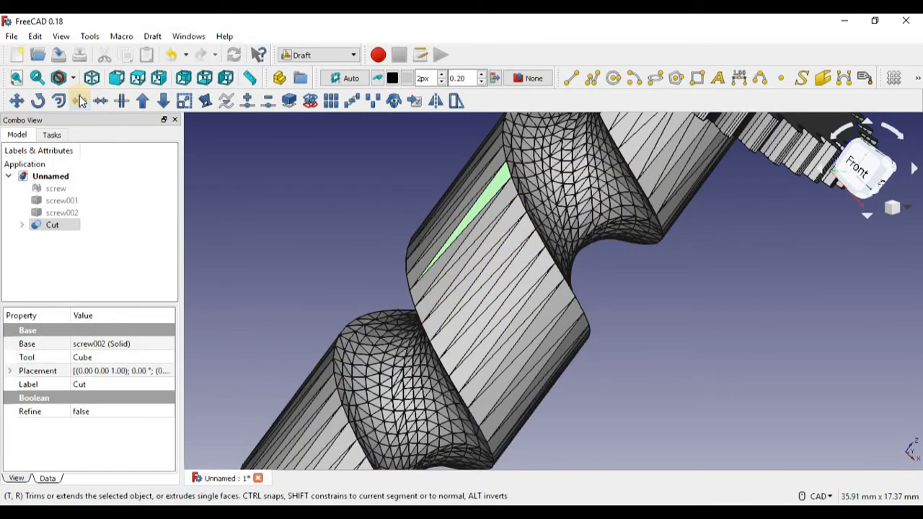
{"action": "left_click", "coordinate": [78, 101]}
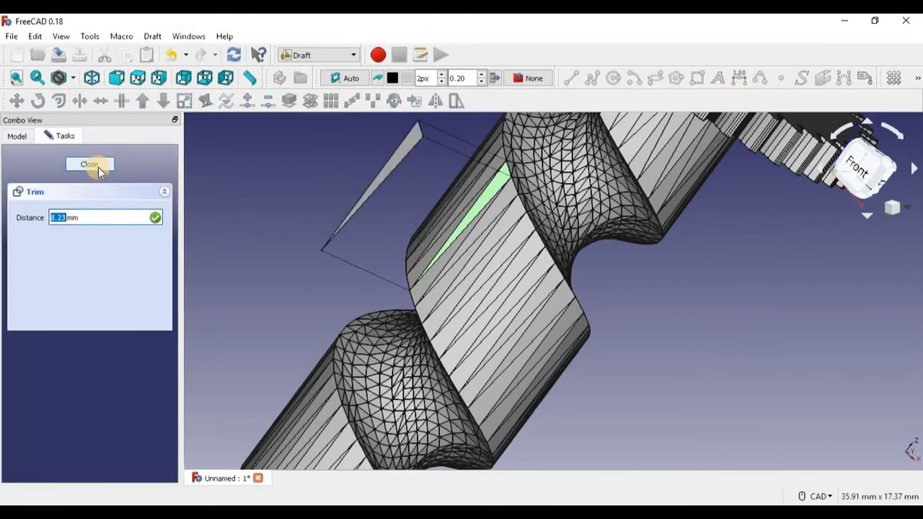
{"action": "left_click", "coordinate": [90, 164]}
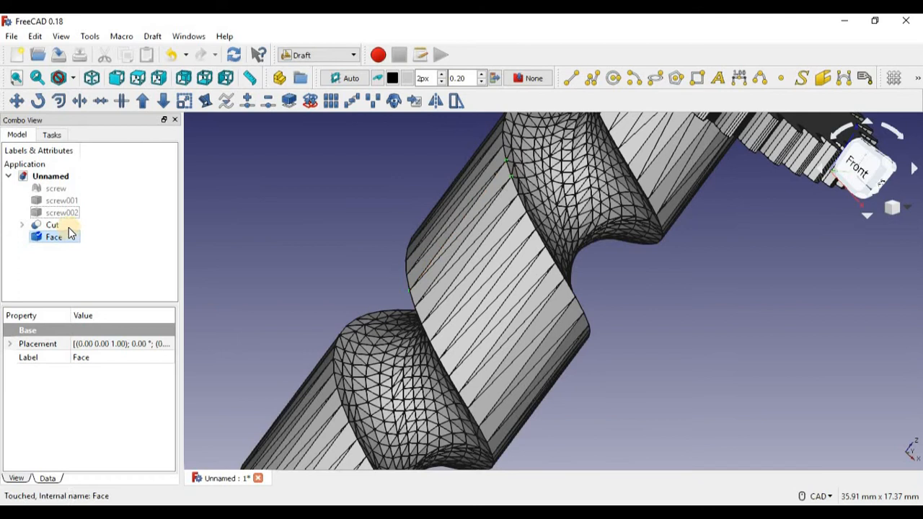
Select a flat face on the Cut object and extrude it by 2.77 mm.
{"action": "left_click", "coordinate": [53, 238]}
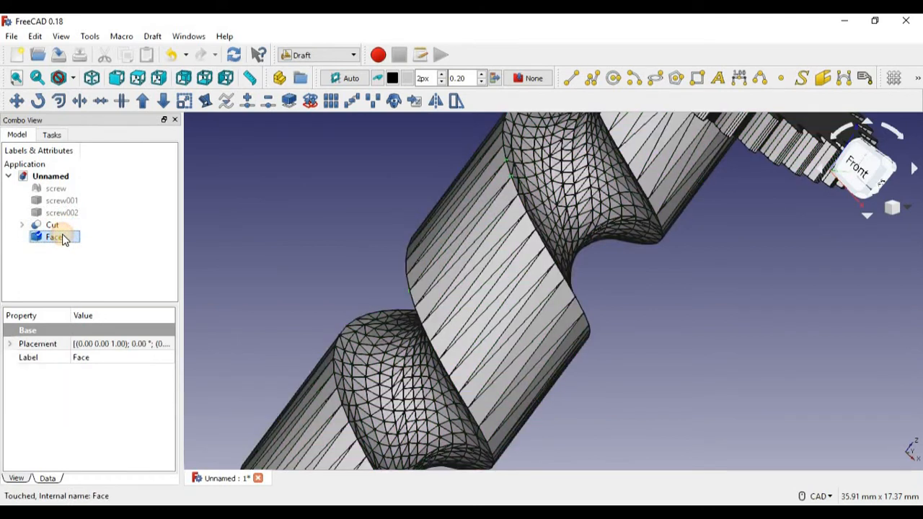
{"action": "left_click", "coordinate": [52, 224]}
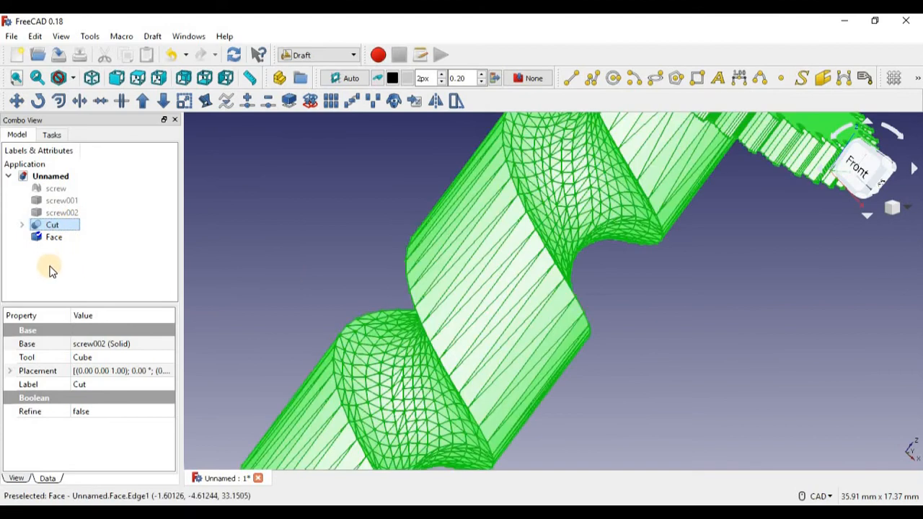
{"action": "left_click", "coordinate": [54, 236]}
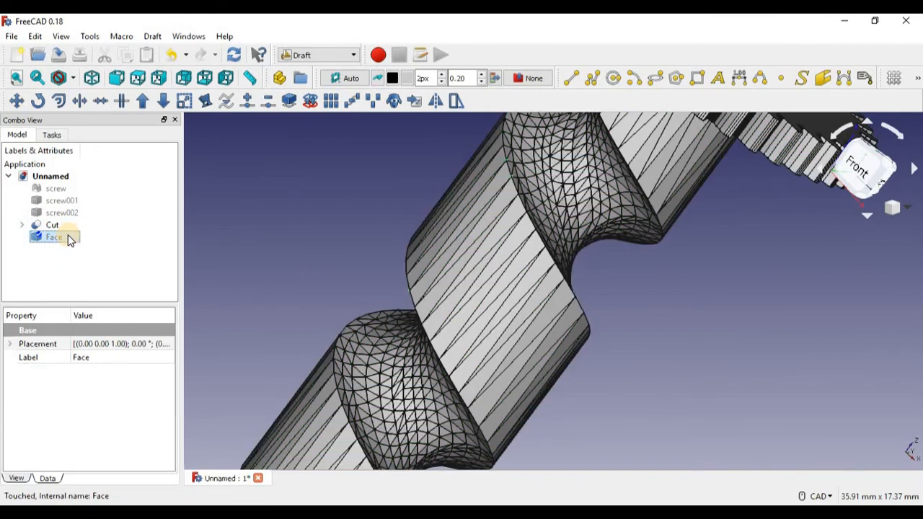
{"action": "left_click", "coordinate": [52, 224]}
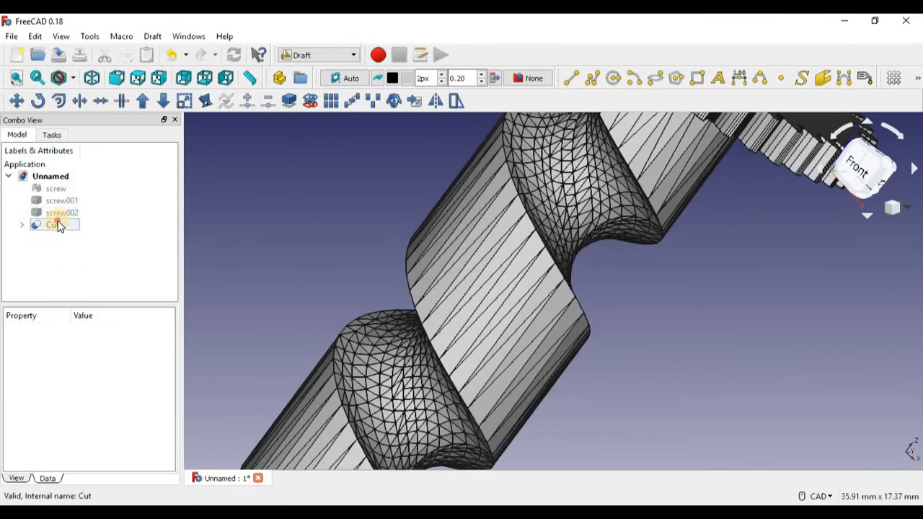
{"action": "mouse_move", "coordinate": [503, 201]}
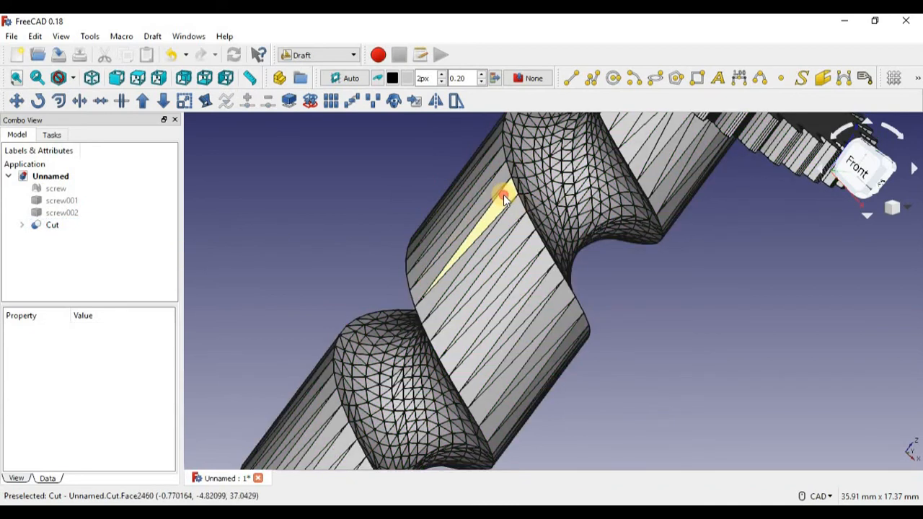
{"action": "left_click", "coordinate": [51, 225]}
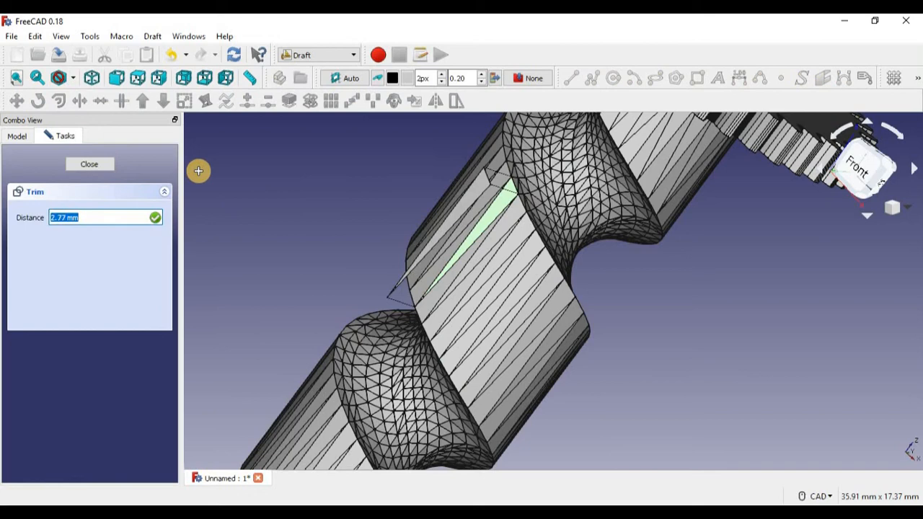
{"action": "left_click", "coordinate": [90, 164]}
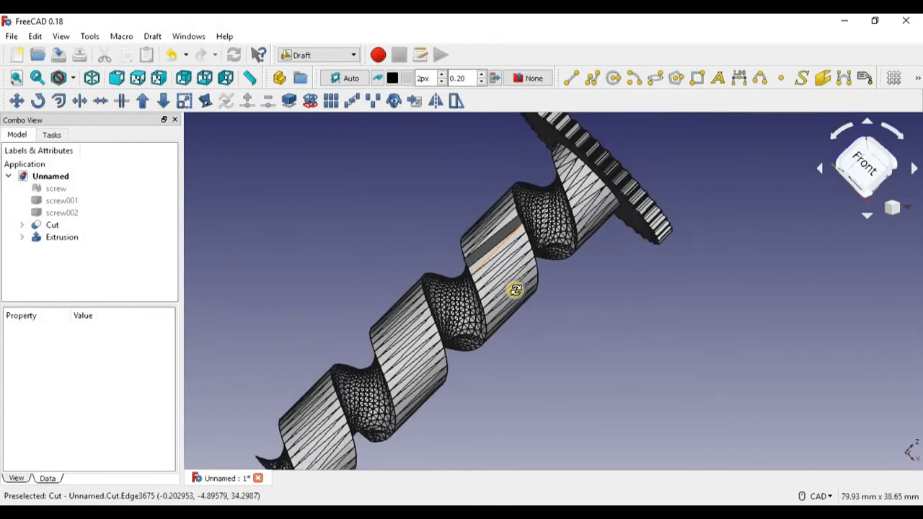
{"action": "left_click_drag", "start_coordinate": [516, 290], "coordinate": [552, 234]}
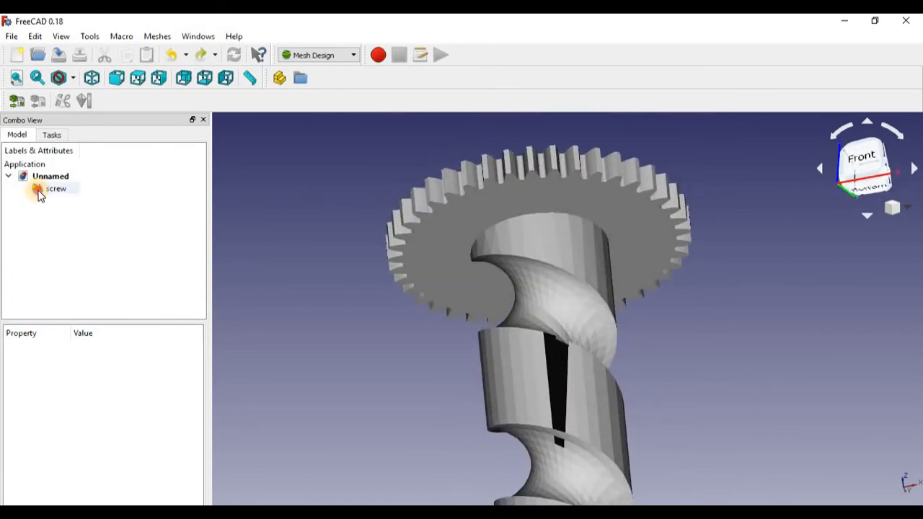
Run Check solid mesh on the screw and dismiss the not-a-solid message.
{"action": "left_click", "coordinate": [157, 36]}
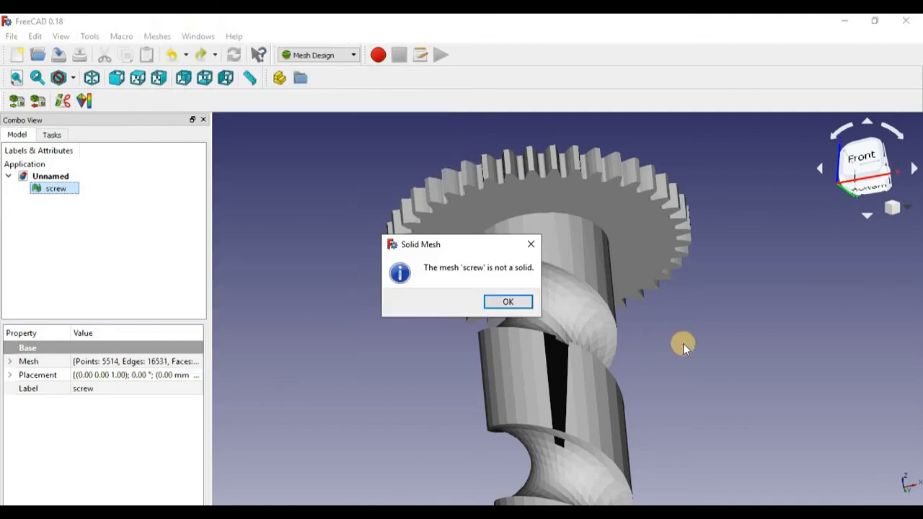
{"action": "mouse_move", "coordinate": [508, 302]}
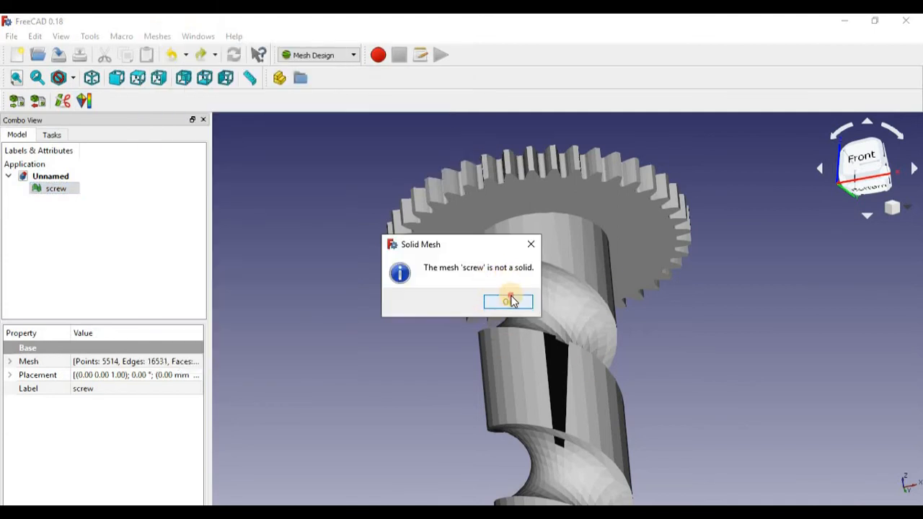
{"action": "left_click", "coordinate": [507, 300]}
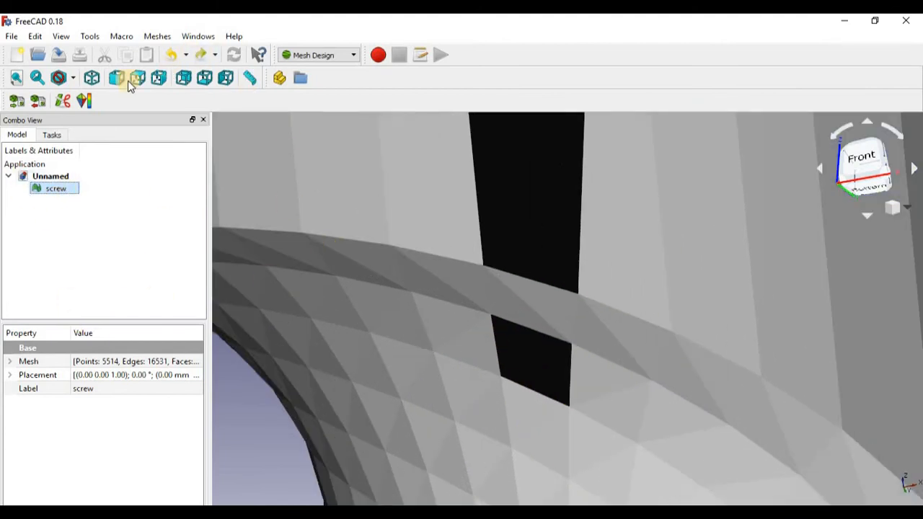
Close part of the screw mesh gap, then harmonize its normals twice.
{"action": "left_click", "coordinate": [157, 36]}
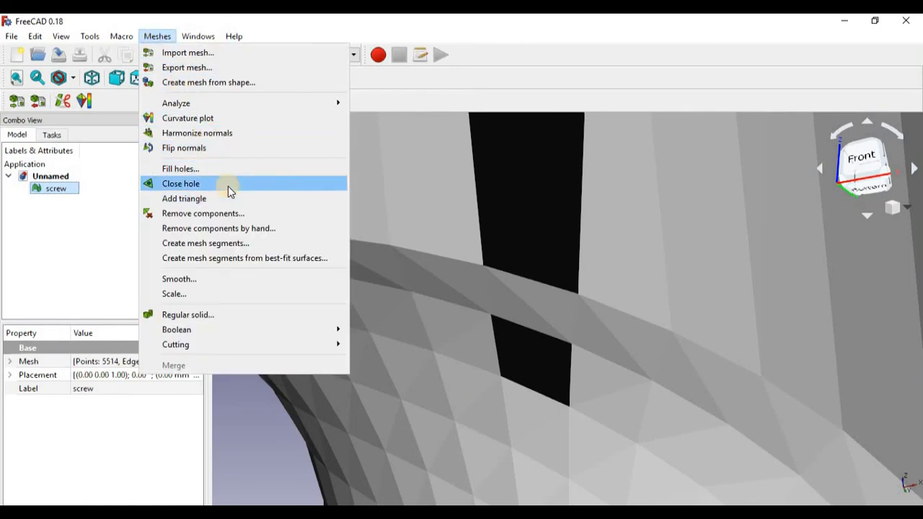
{"action": "left_click", "coordinate": [180, 183]}
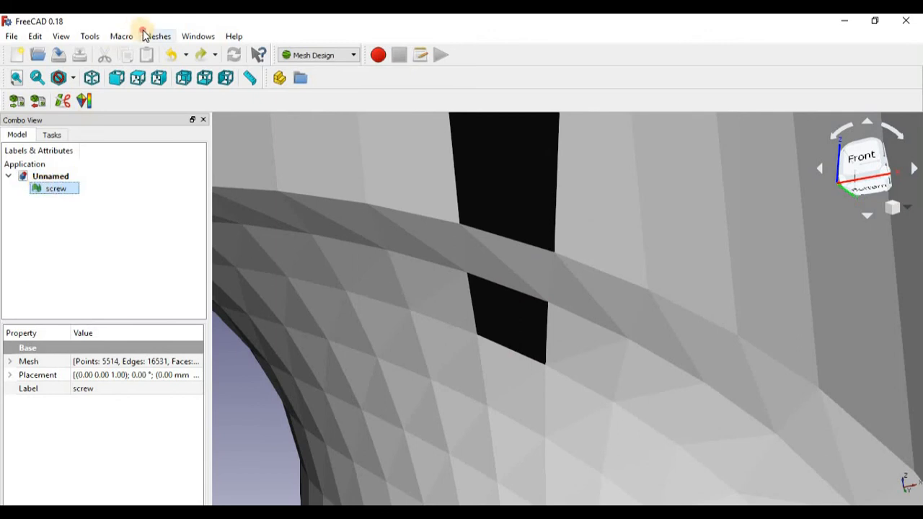
{"action": "left_click", "coordinate": [157, 35]}
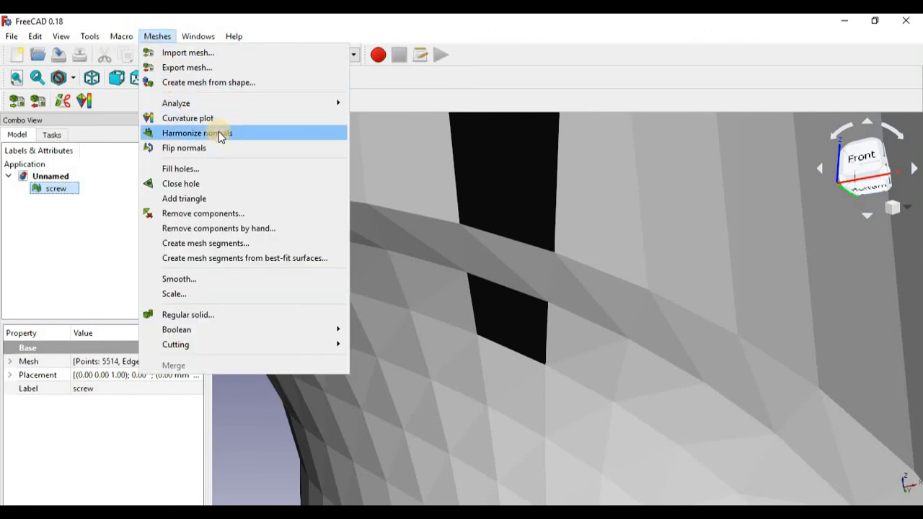
{"action": "left_click", "coordinate": [197, 133]}
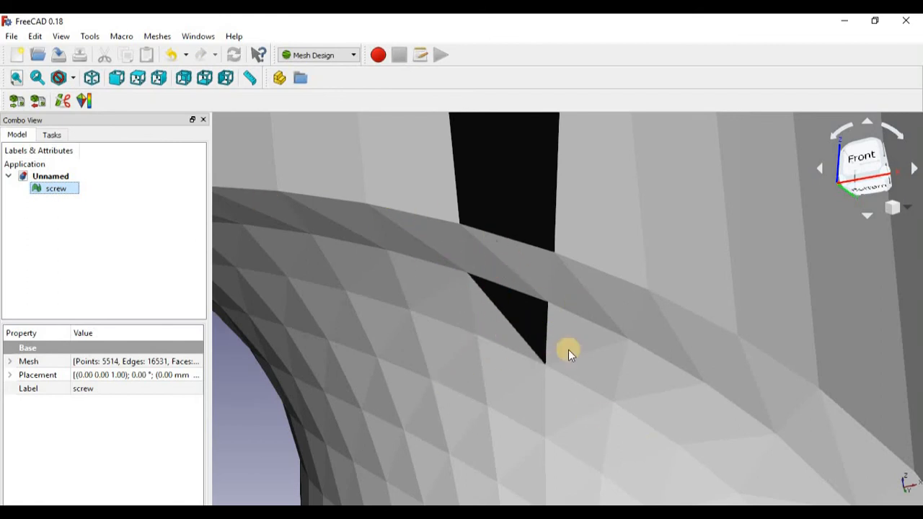
{"action": "left_click", "coordinate": [157, 36]}
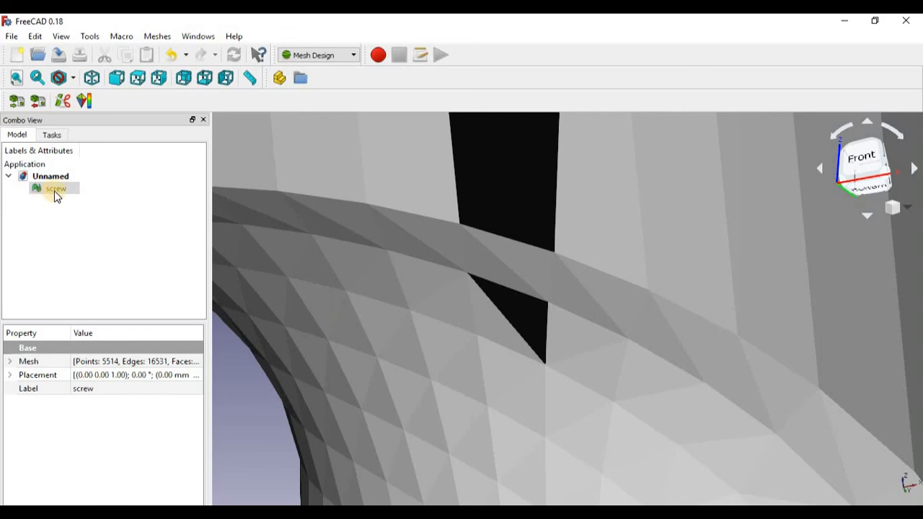
{"action": "left_click", "coordinate": [157, 36]}
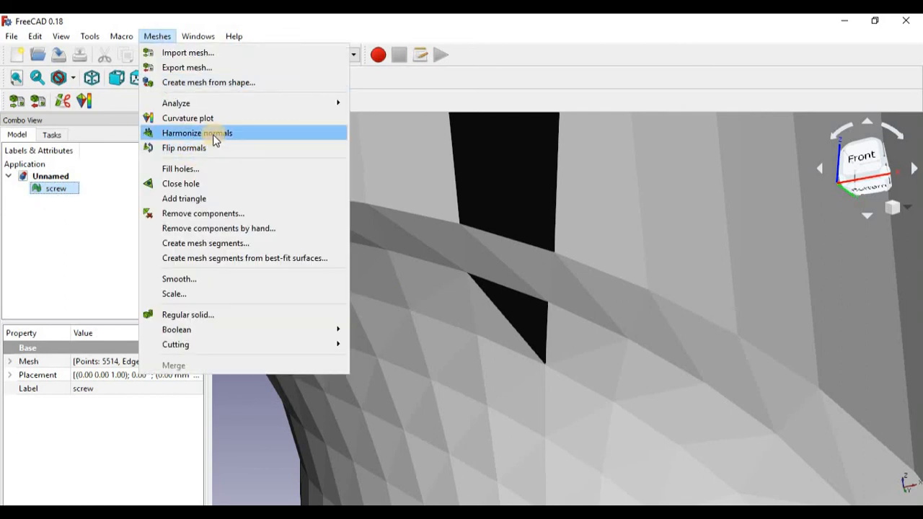
{"action": "left_click", "coordinate": [197, 133]}
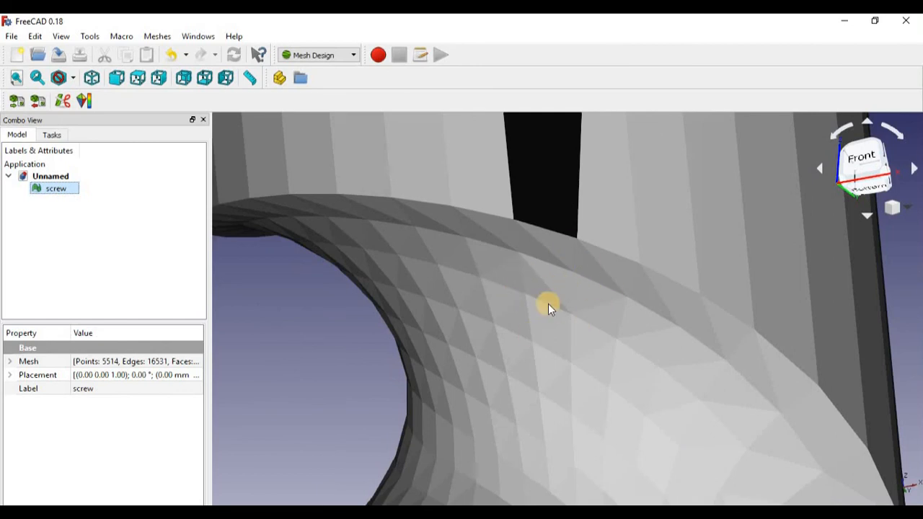
Orbit to the gap and hand-add triangles to the screw mesh, reaching 16536 edges.
{"action": "left_click_drag", "start_coordinate": [548, 303], "coordinate": [551, 193]}
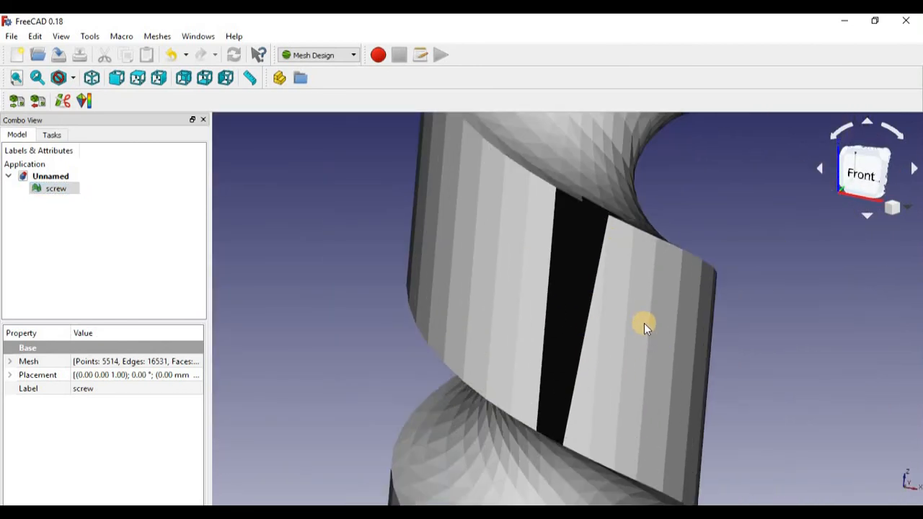
{"action": "left_click", "coordinate": [157, 36]}
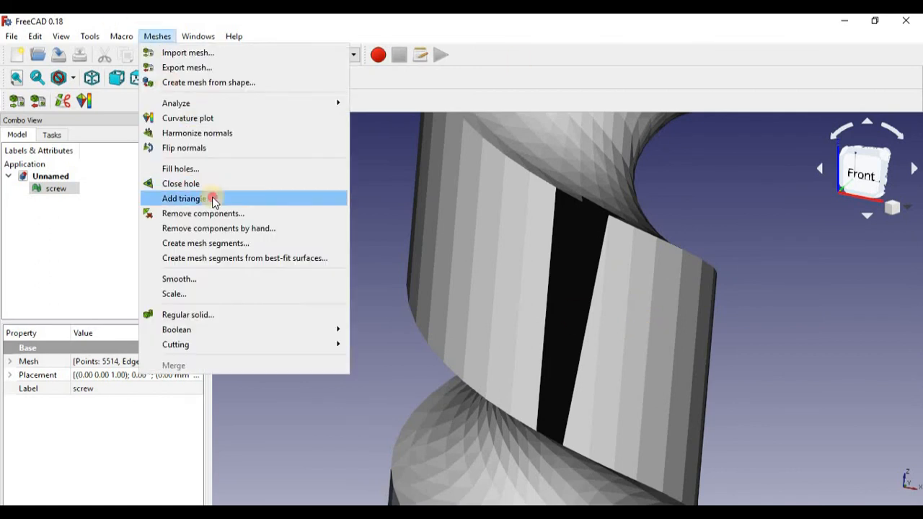
{"action": "left_click", "coordinate": [184, 198]}
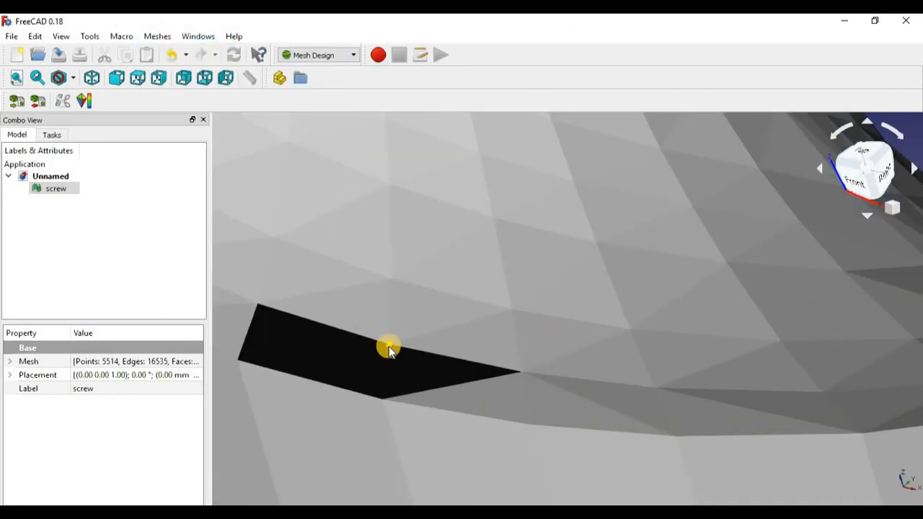
{"action": "left_click", "coordinate": [157, 36]}
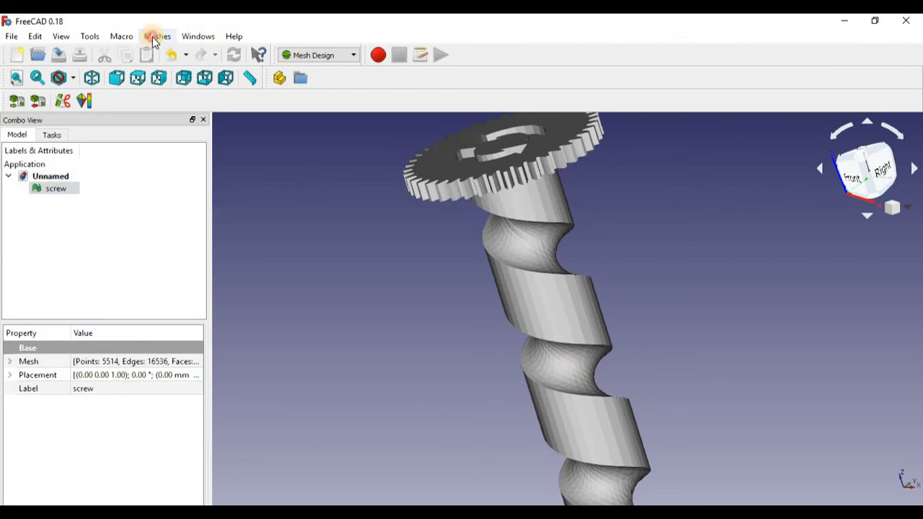
Run Check solid mesh from the Meshes menu on the repaired gear-topped screw.
{"action": "left_click", "coordinate": [157, 36]}
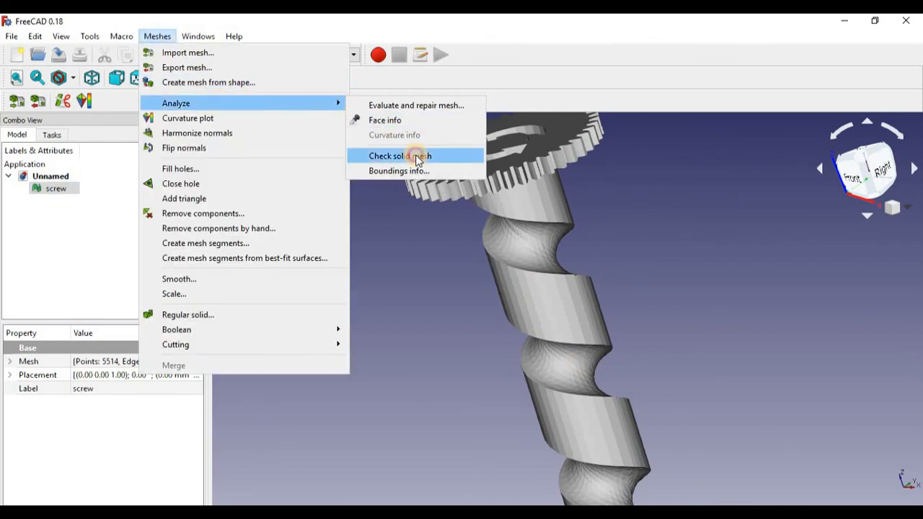
{"action": "left_click", "coordinate": [417, 155]}
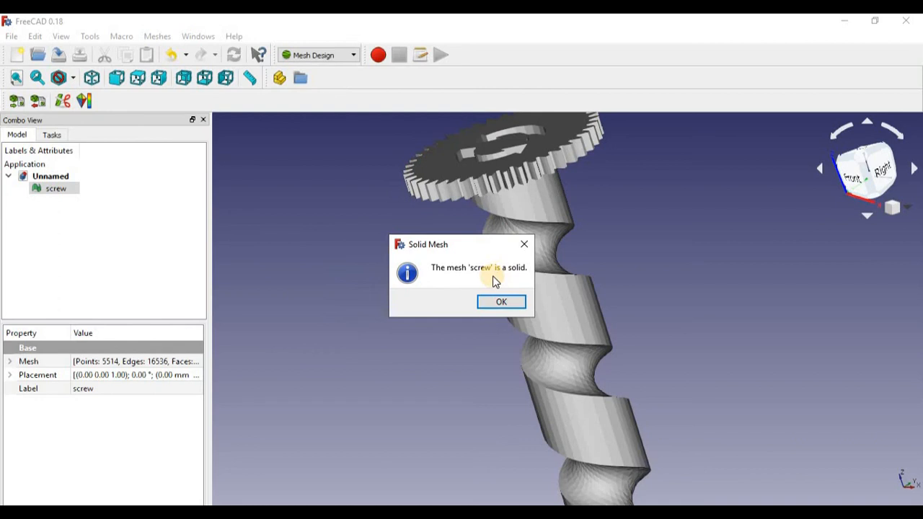